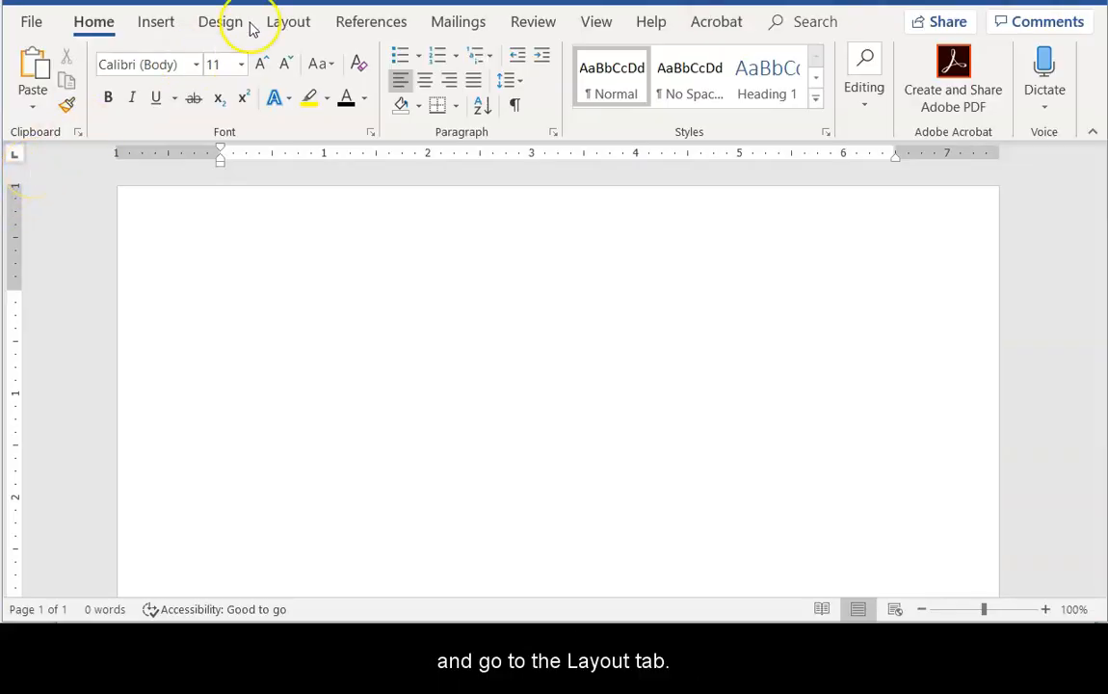
Apply the Normal margin preset, giving 1-inch margins on all sides.
click(288, 21)
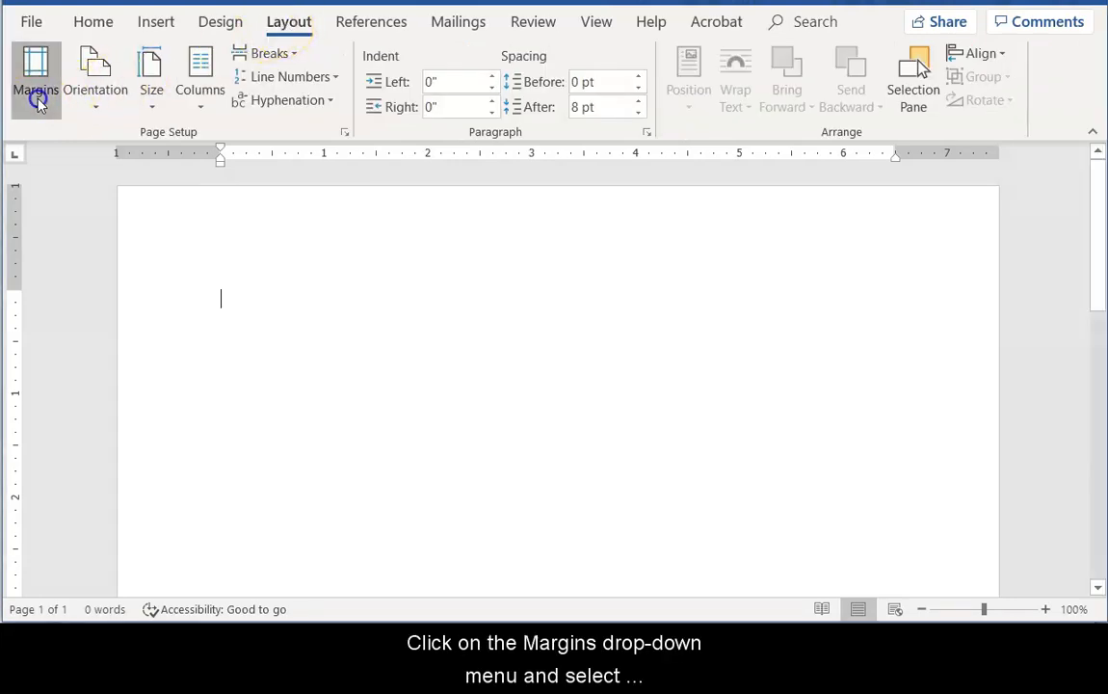
click(36, 77)
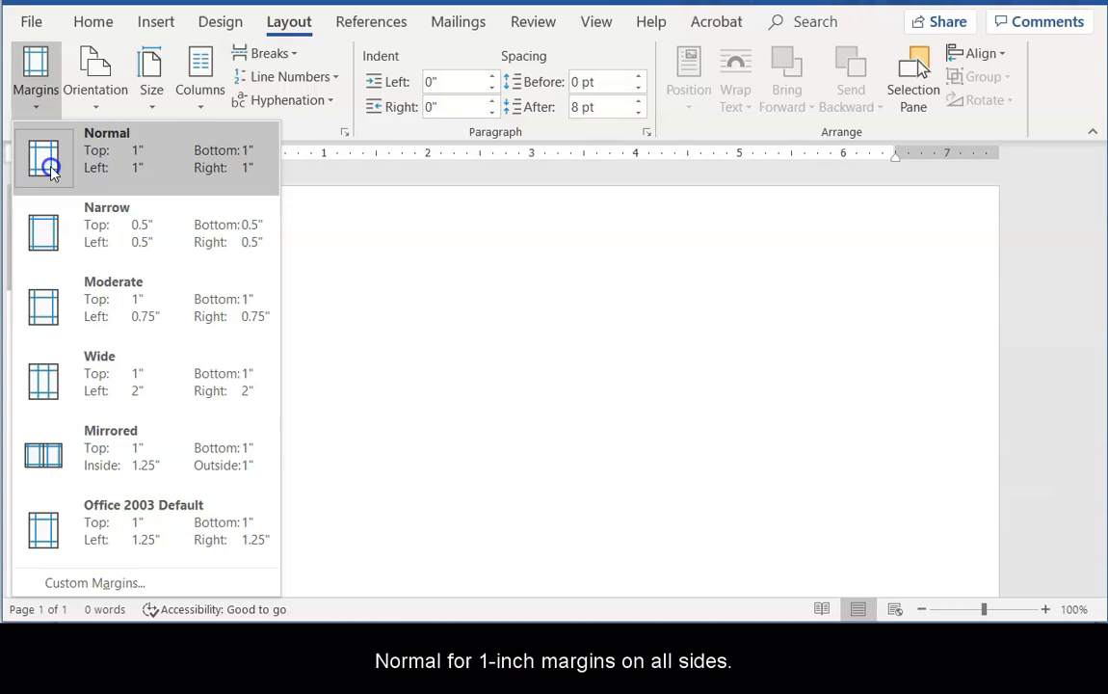
click(43, 157)
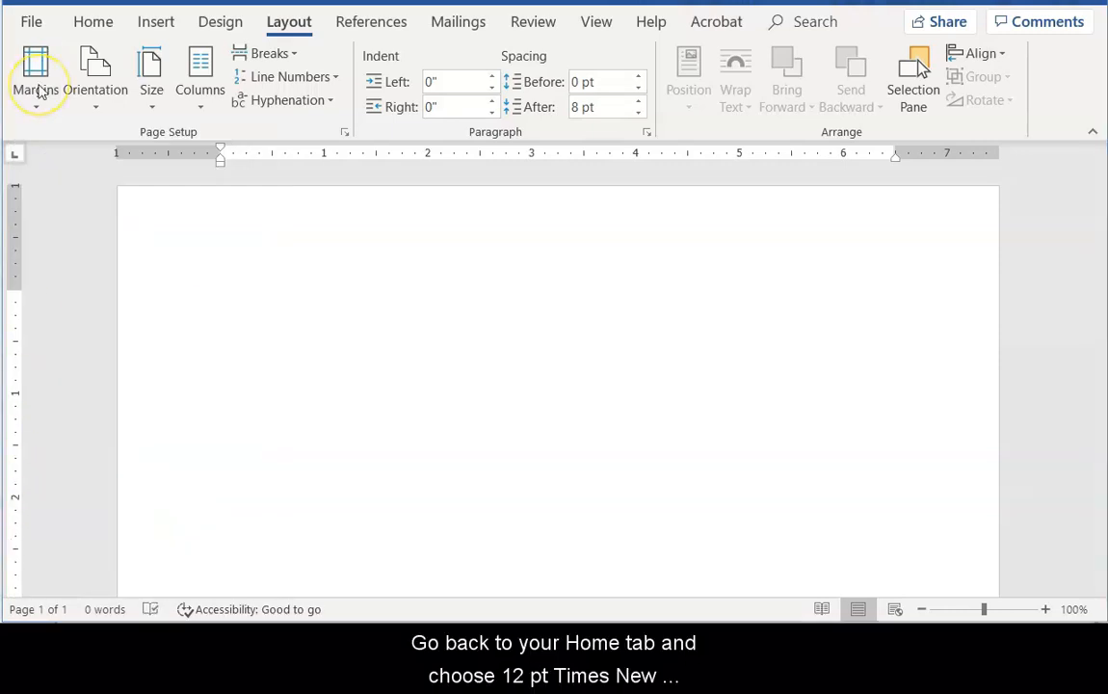
Set the font to Times New Roman 12 pt with 2.0 double line spacing.
click(93, 21)
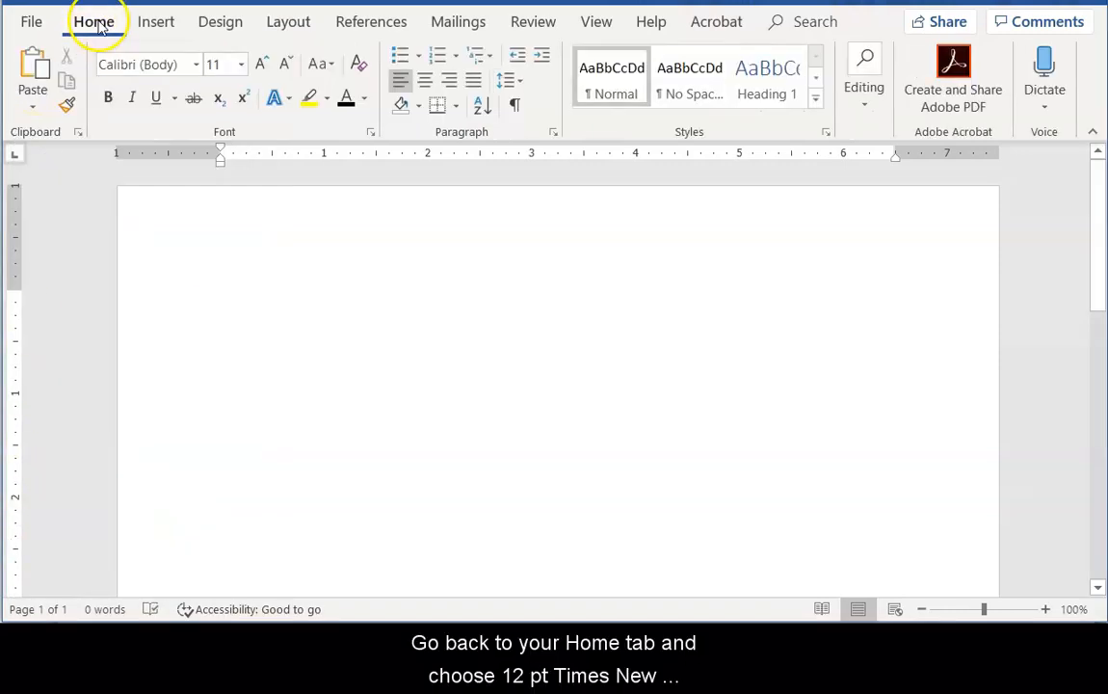
click(196, 63)
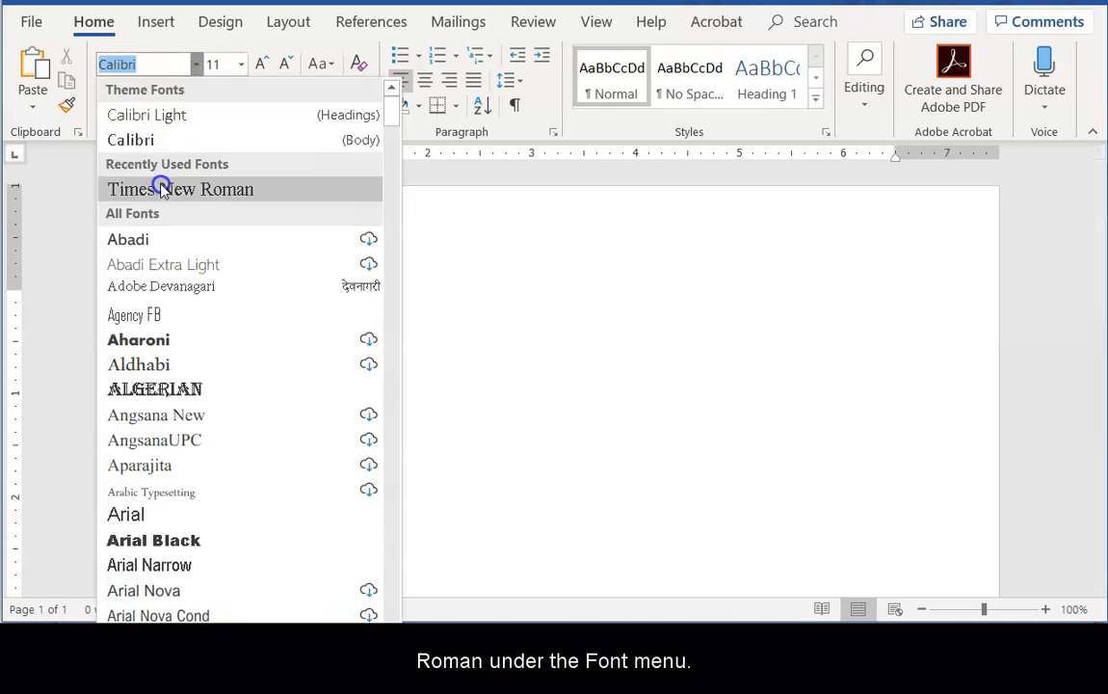
click(180, 189)
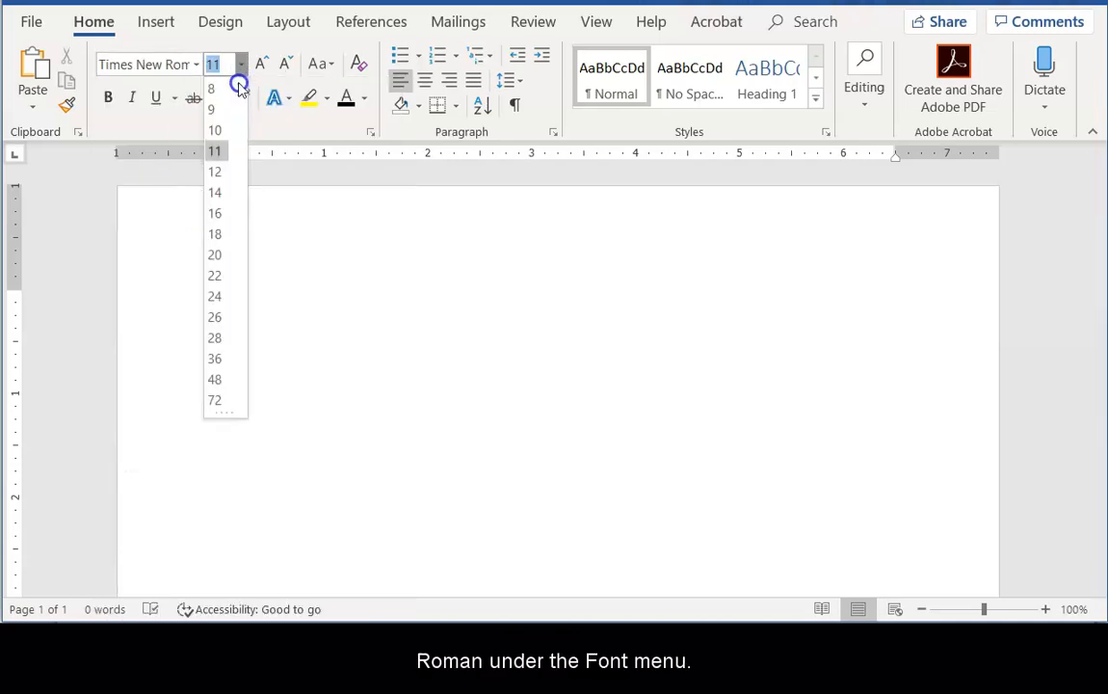
click(215, 171)
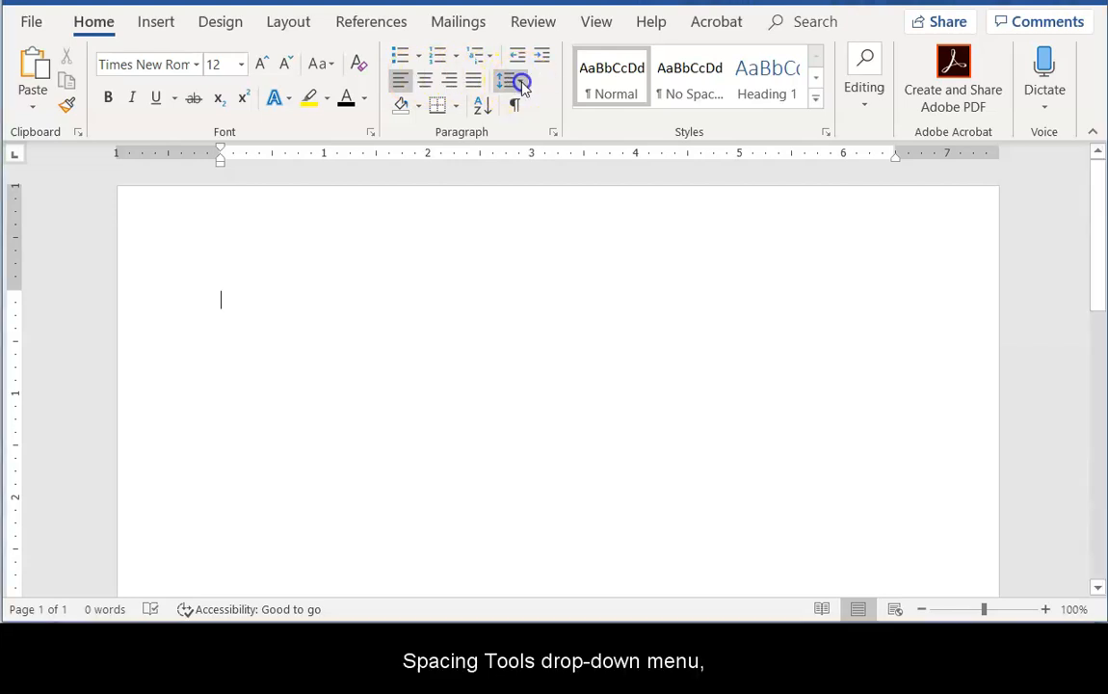
click(508, 81)
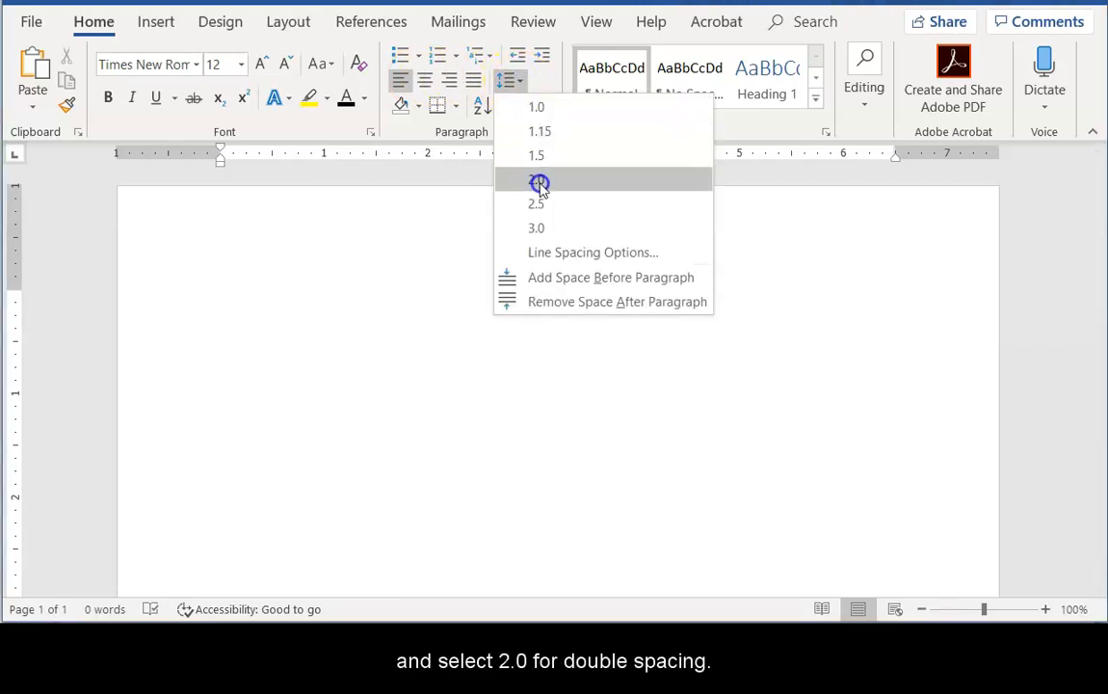
click(537, 181)
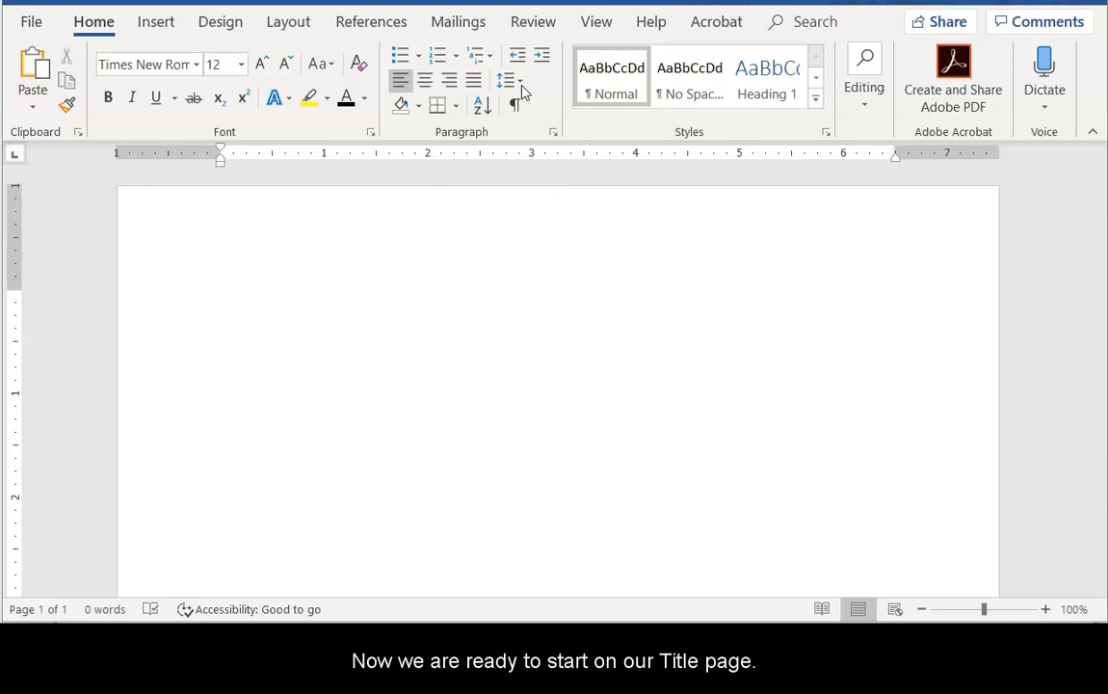
mouse_move(544, 104)
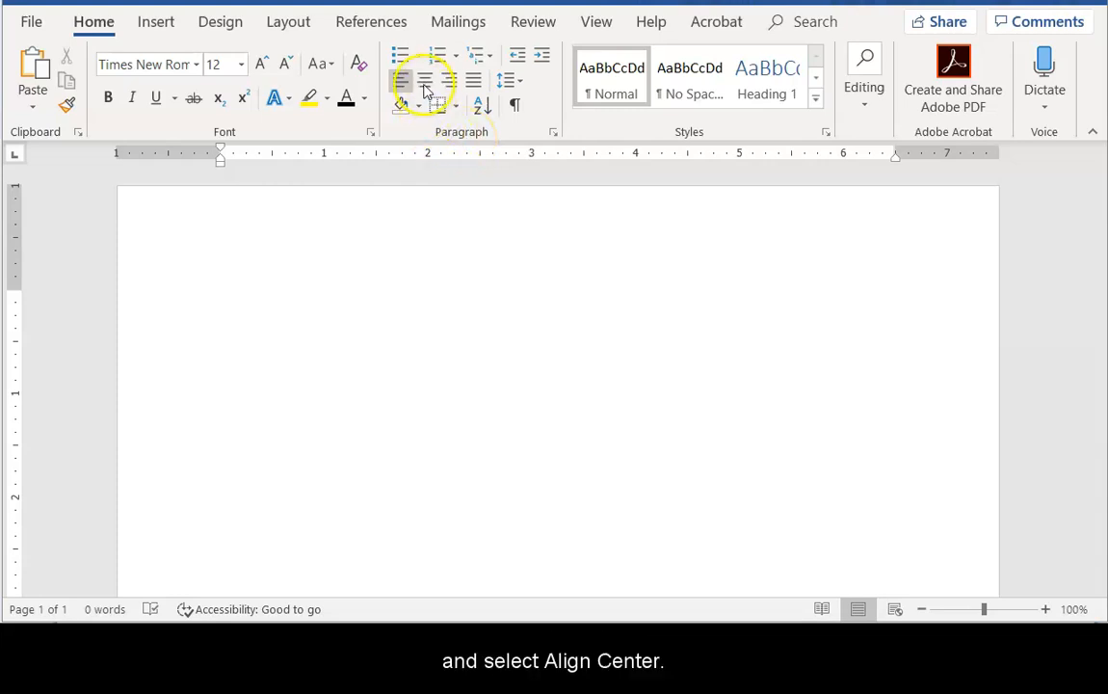
Centre the text and type the title 'Selling Suffrage: Consumer Culture and V…'.
click(424, 80)
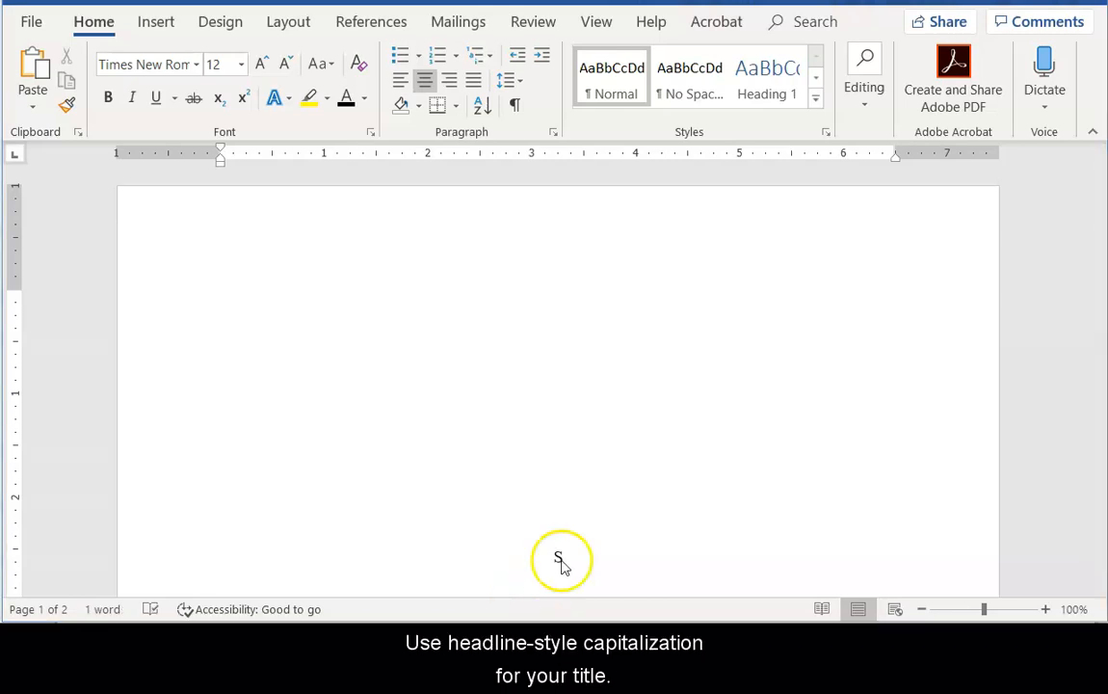
text(Sel)
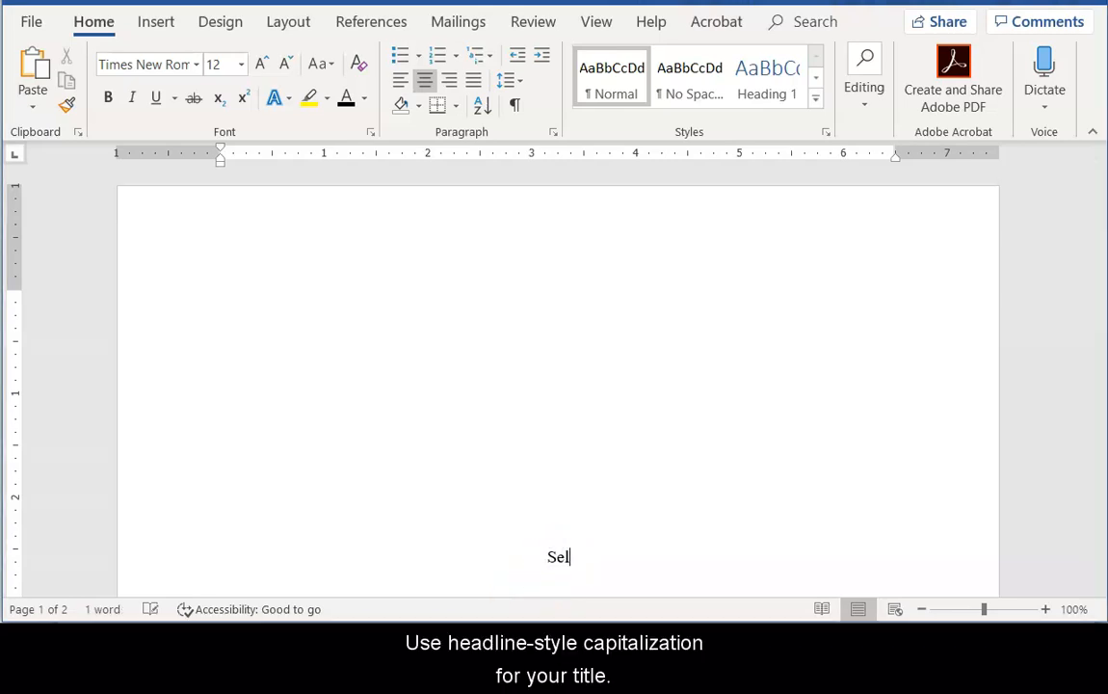
text(ling Suffrage:)
text(Con)
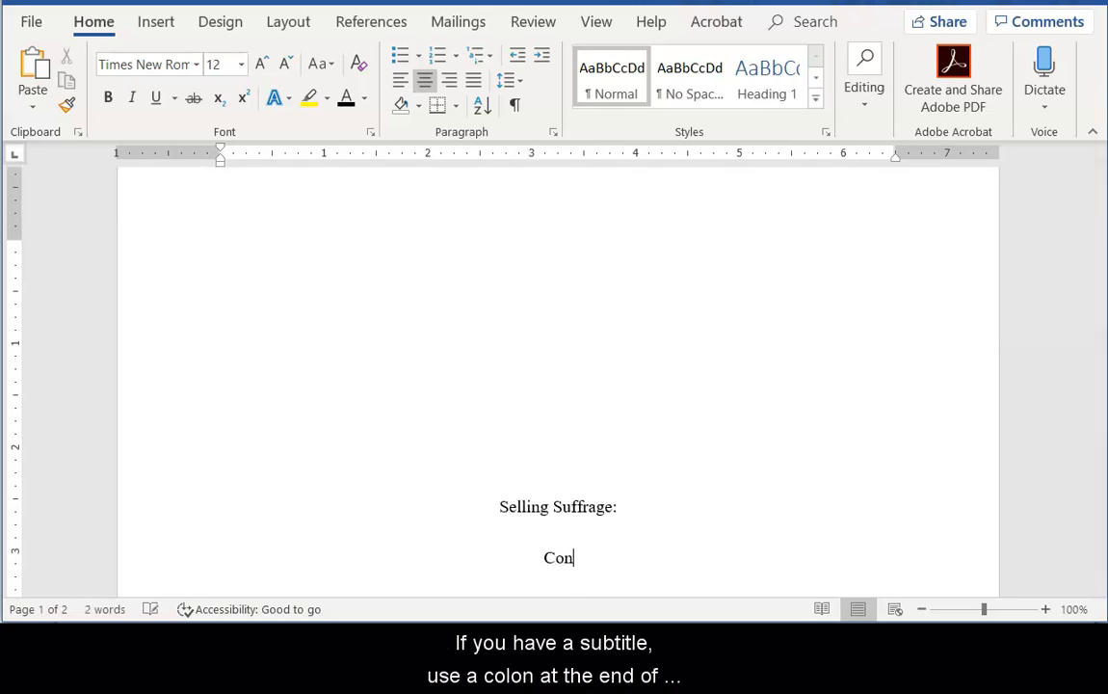
text(sumer C)
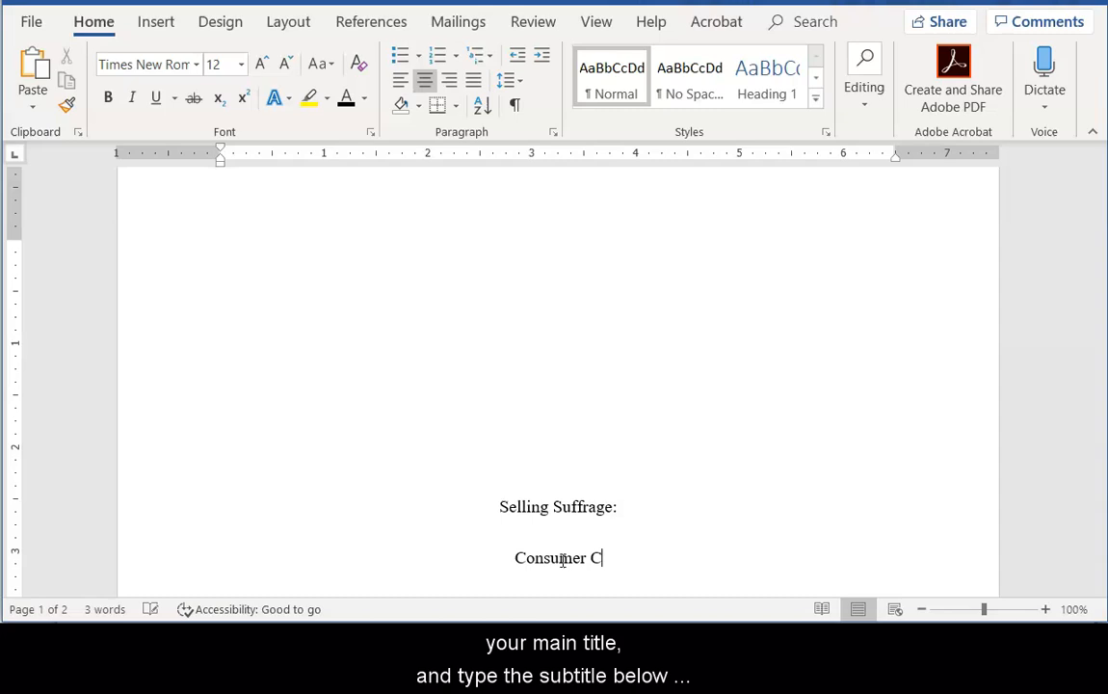
text(ulture and V)
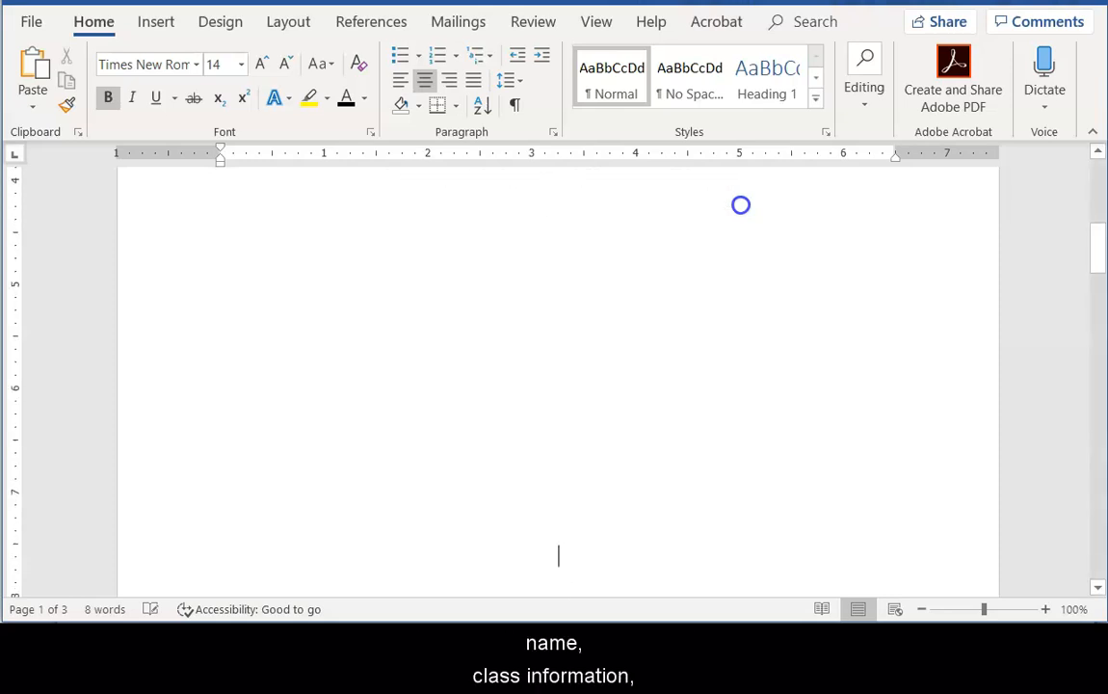
text(Margar)
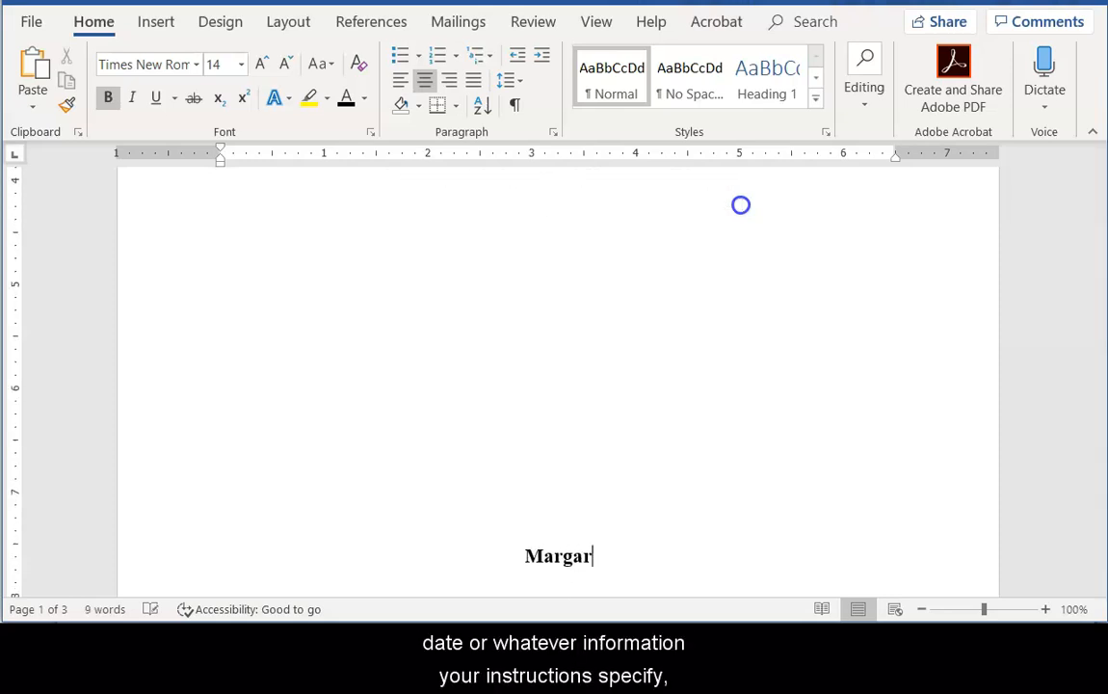
text(ret Finnegan)
text(U.S.)
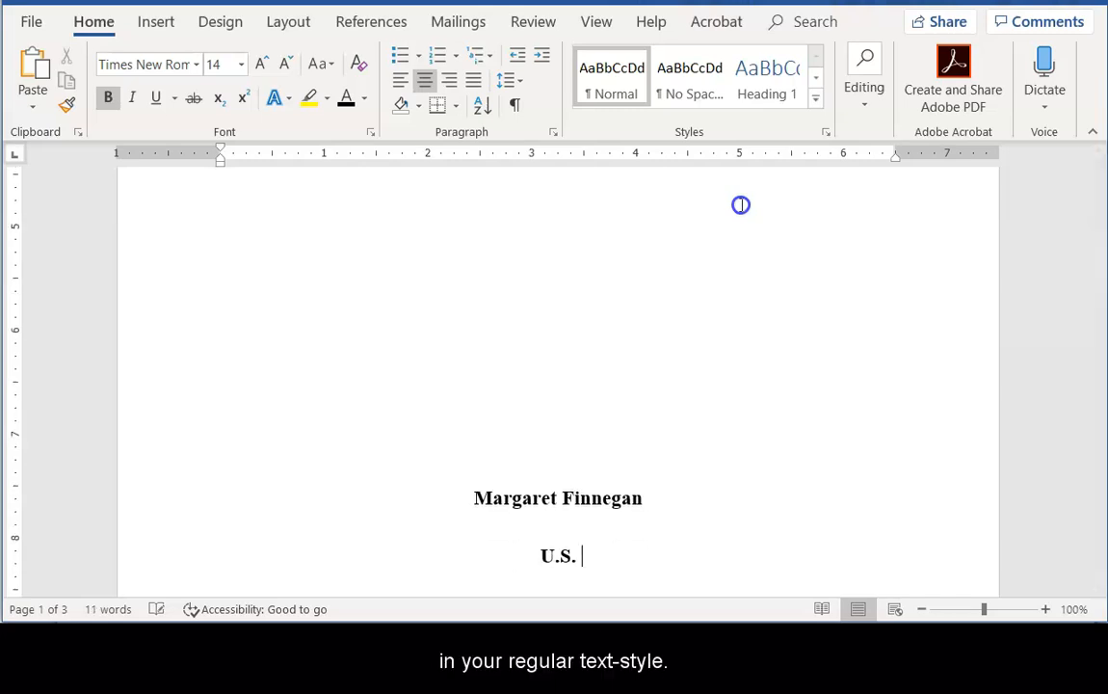
text(History 1302)
text(April 21, 2021)
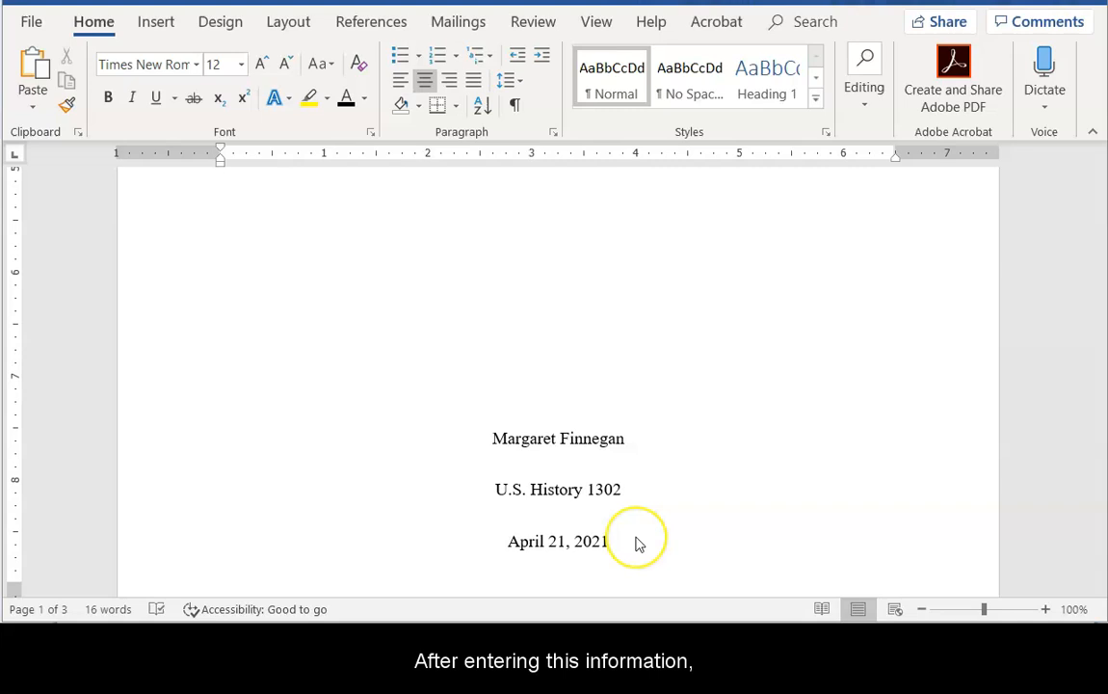
mouse_move(211, 147)
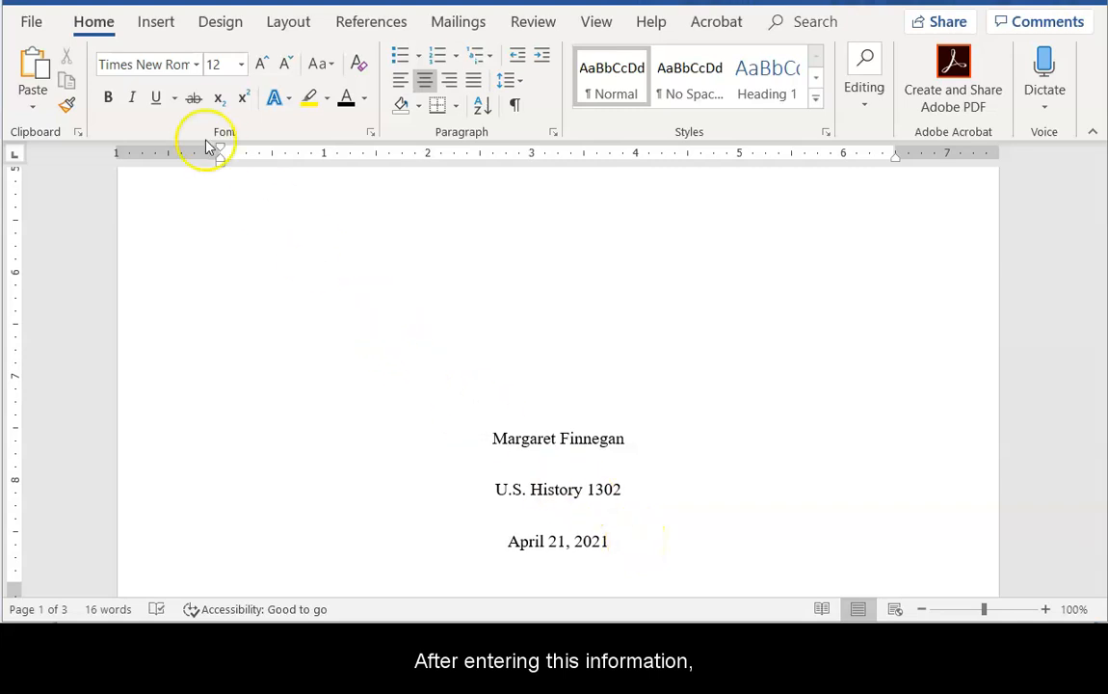
Insert a page break after the completed title page.
click(156, 22)
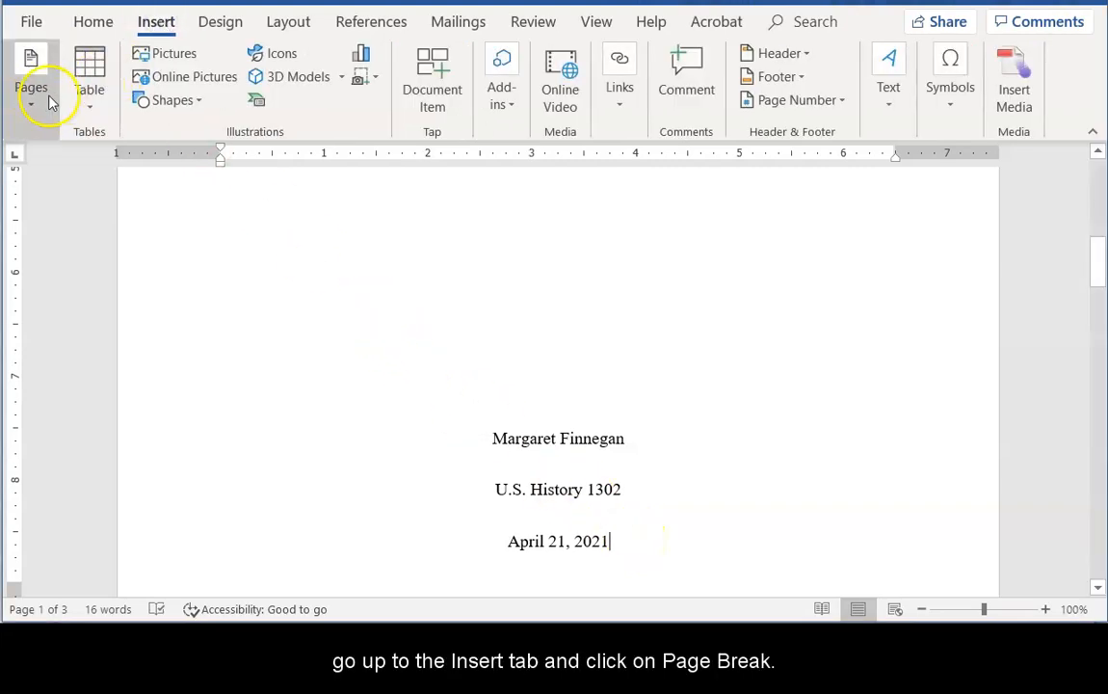
click(31, 87)
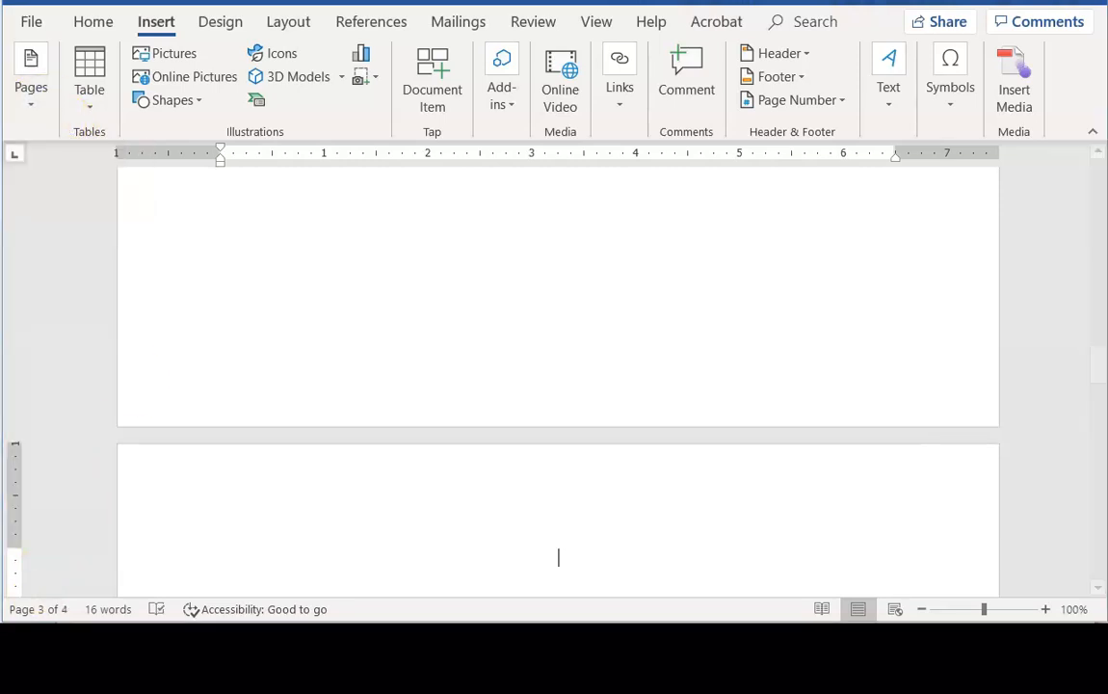
click(596, 22)
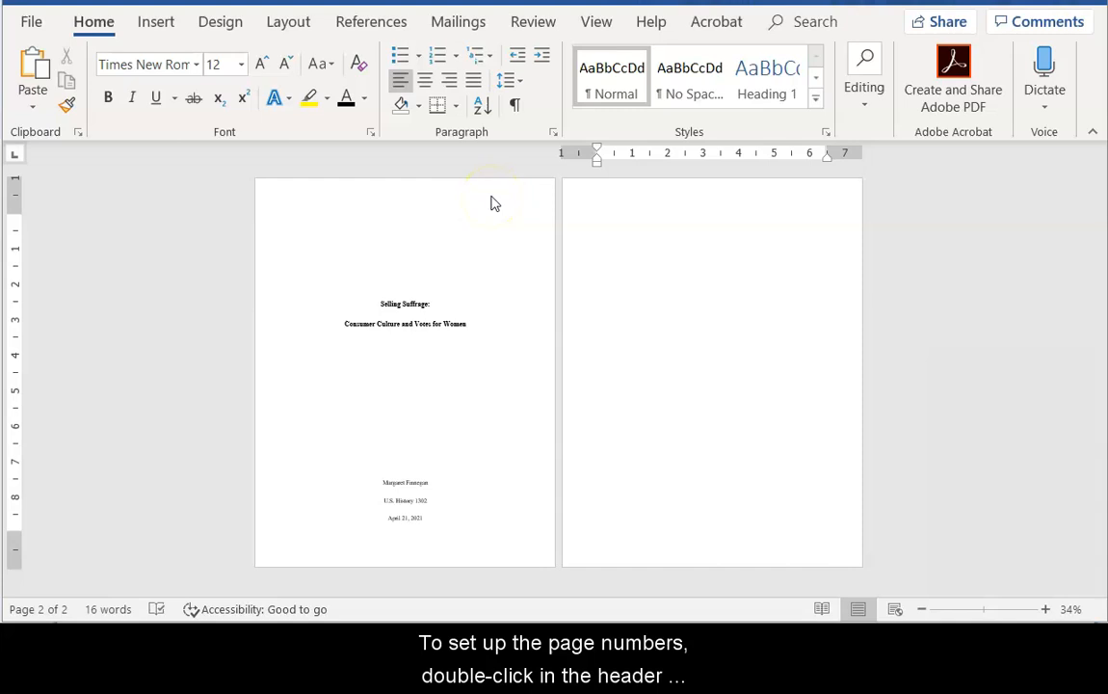
Enable Different First Page in the header so the title page stays unnumbered.
double_click(491, 198)
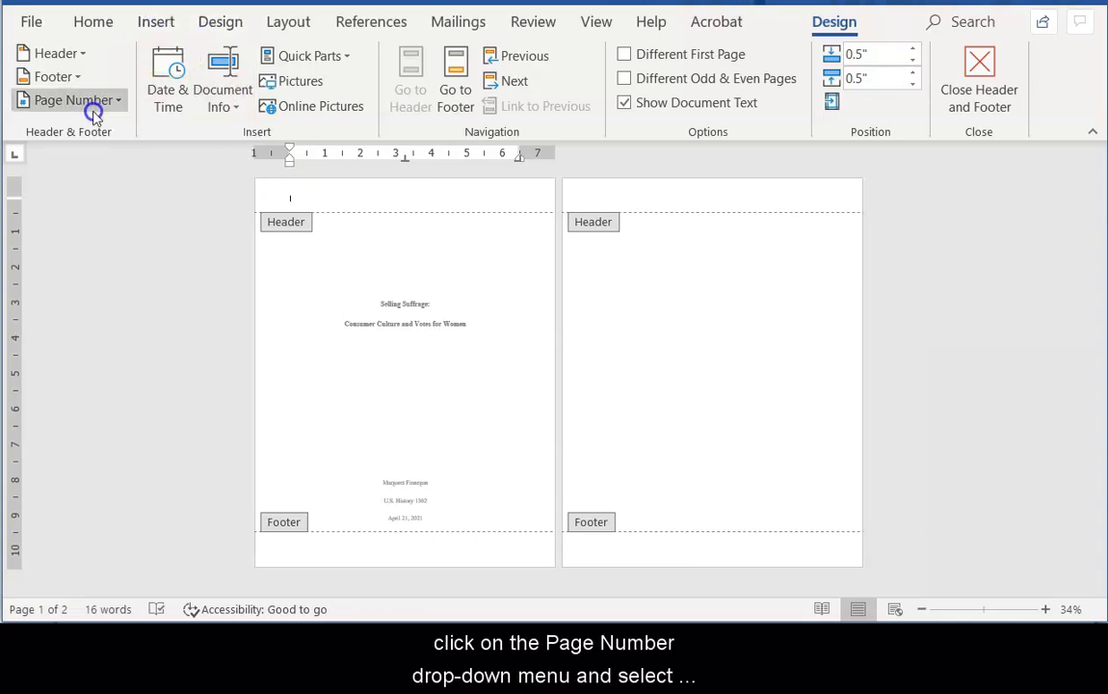
click(68, 100)
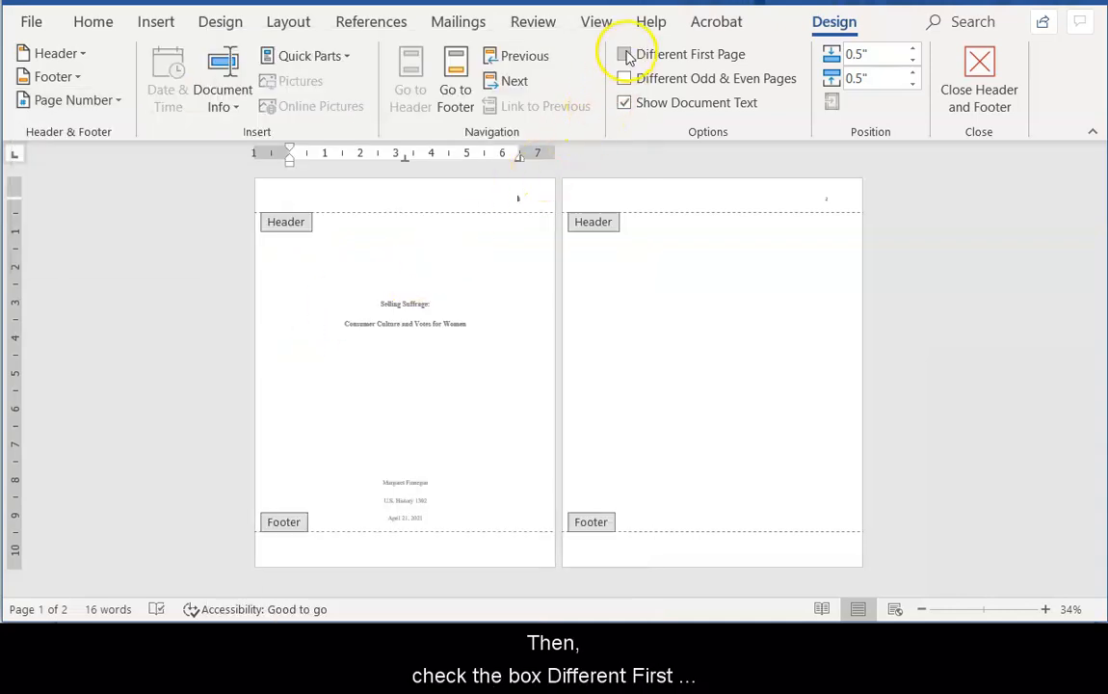
click(624, 54)
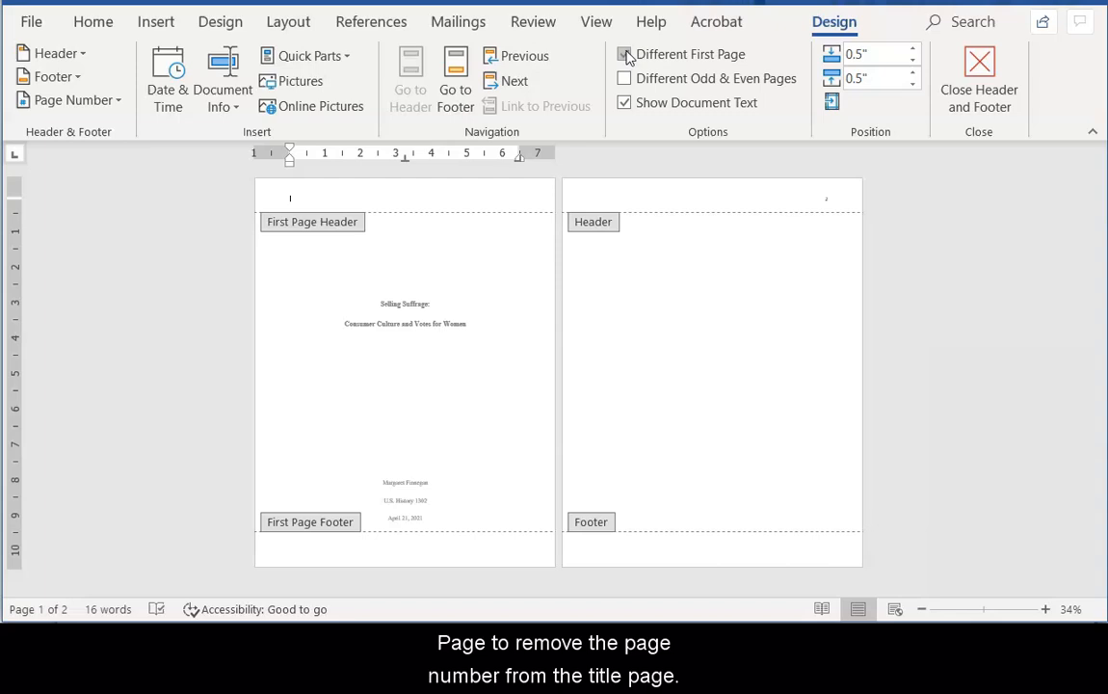
click(625, 54)
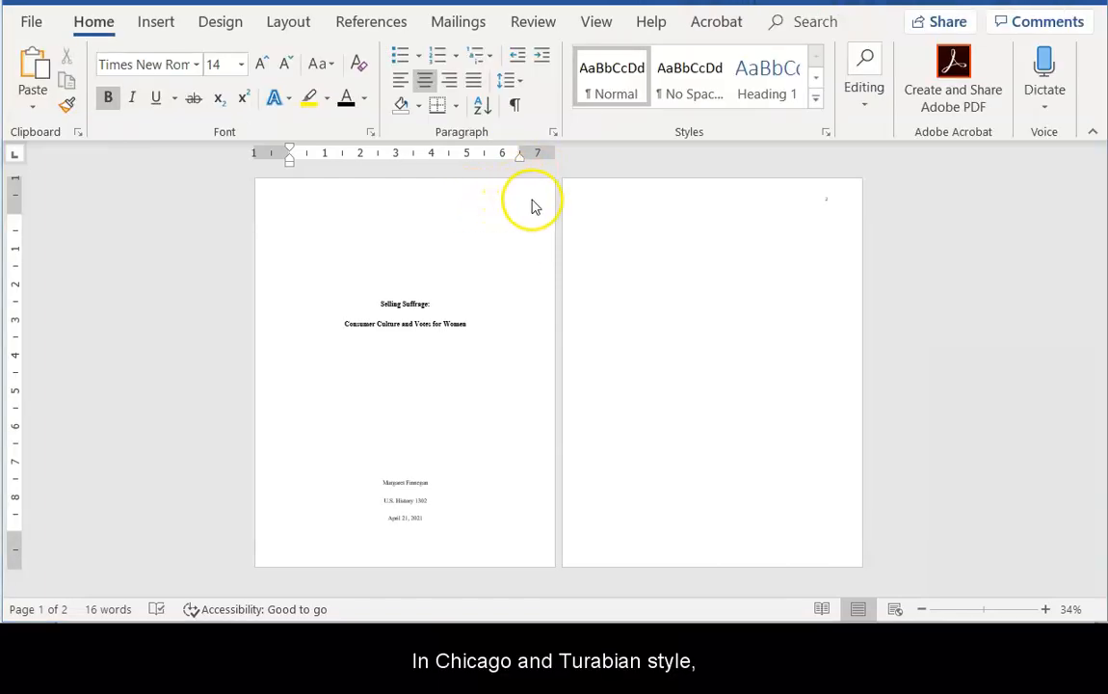
mouse_move(367, 203)
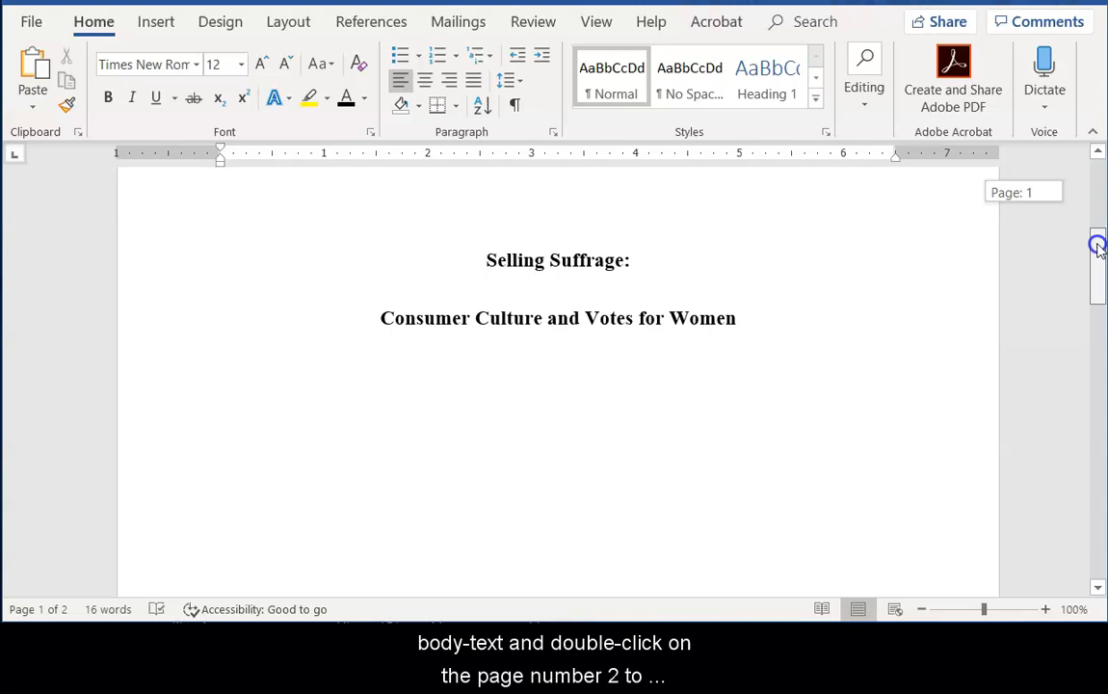
Format the page 2 header number to start at 1, then close the header.
scroll(down, 3)
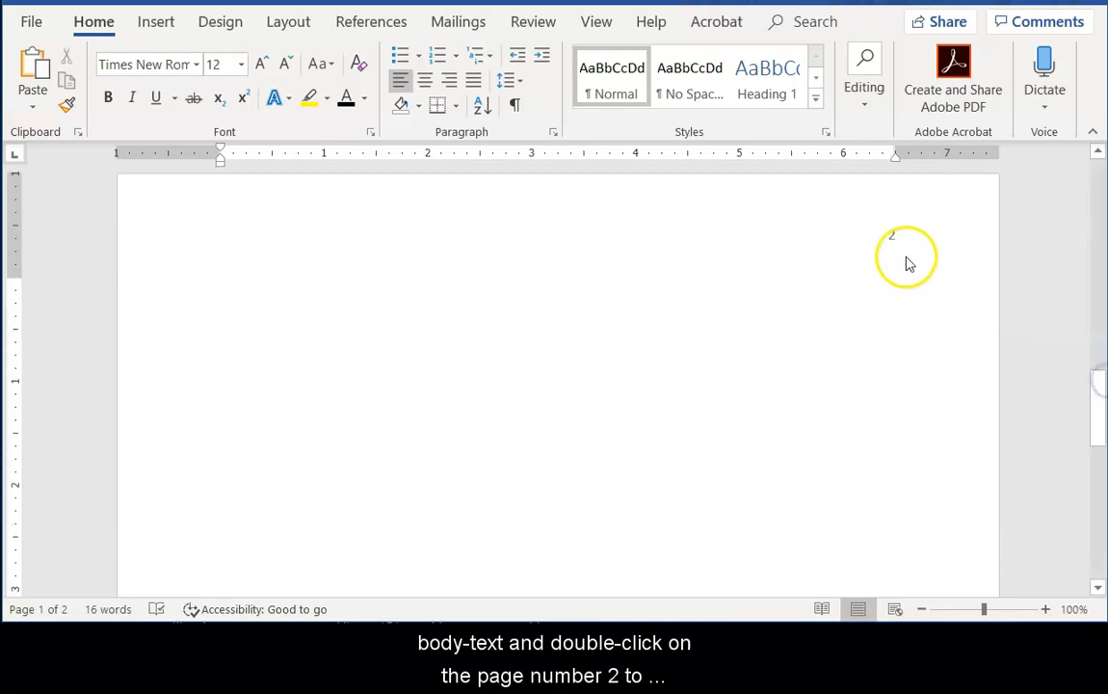
double_click(890, 234)
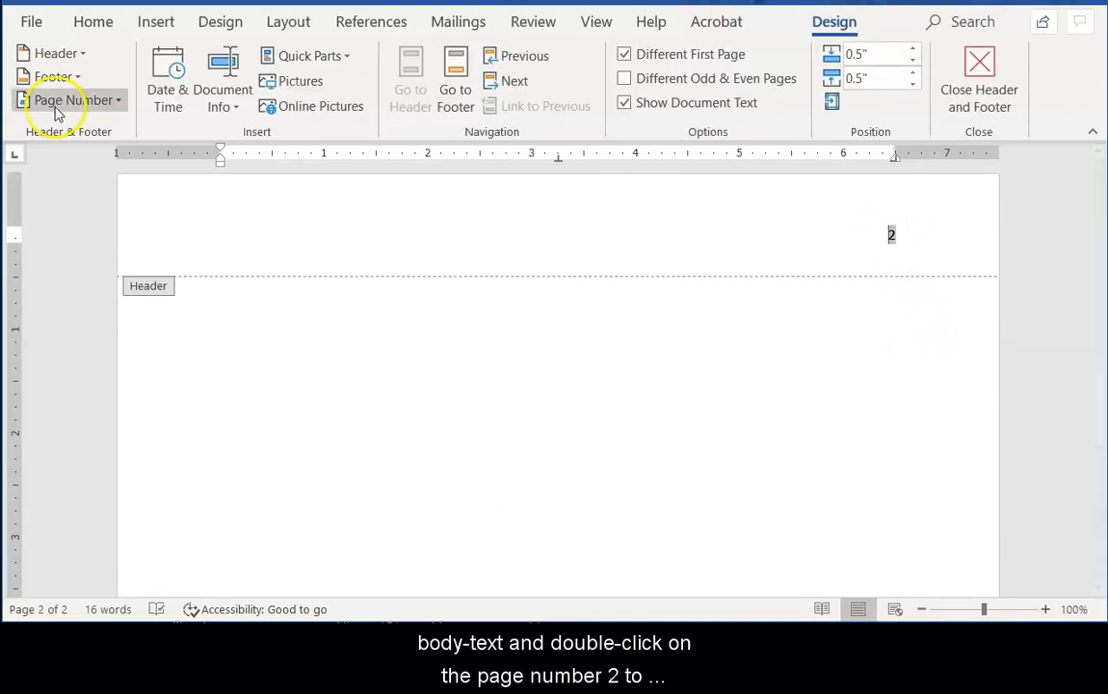
click(72, 100)
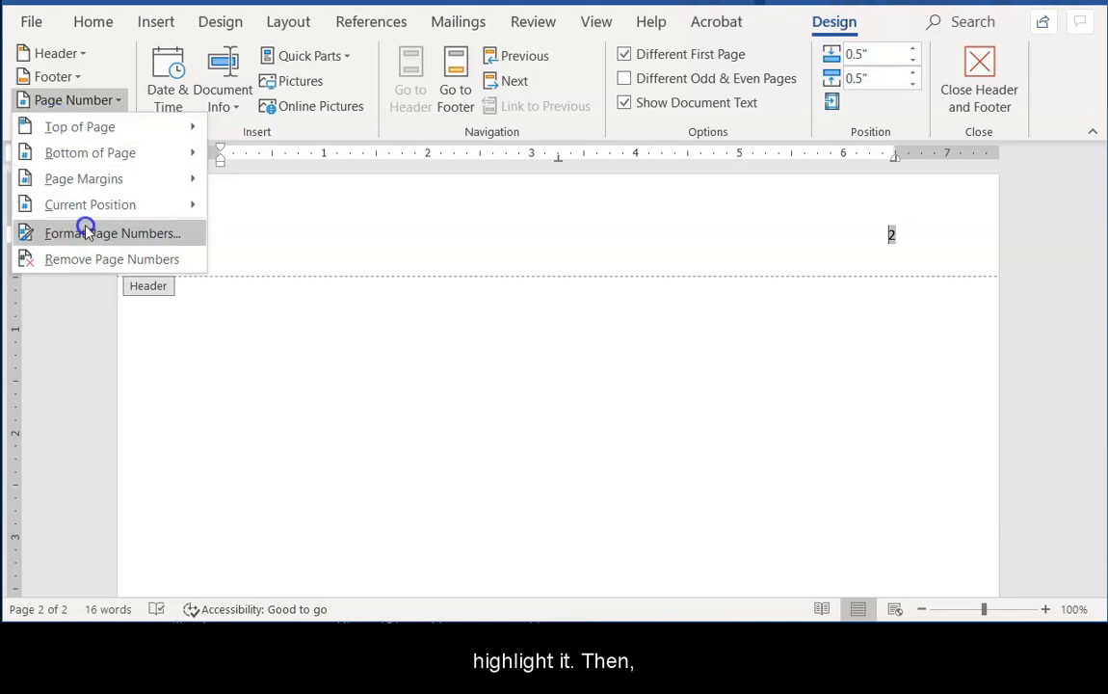
click(113, 232)
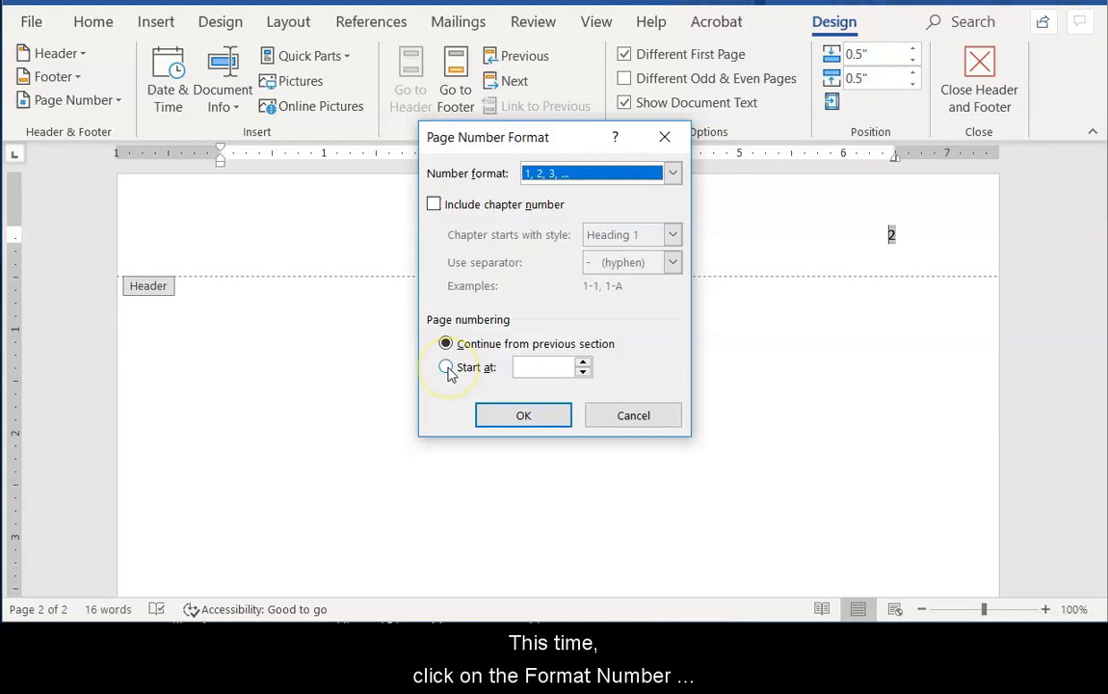
click(445, 366)
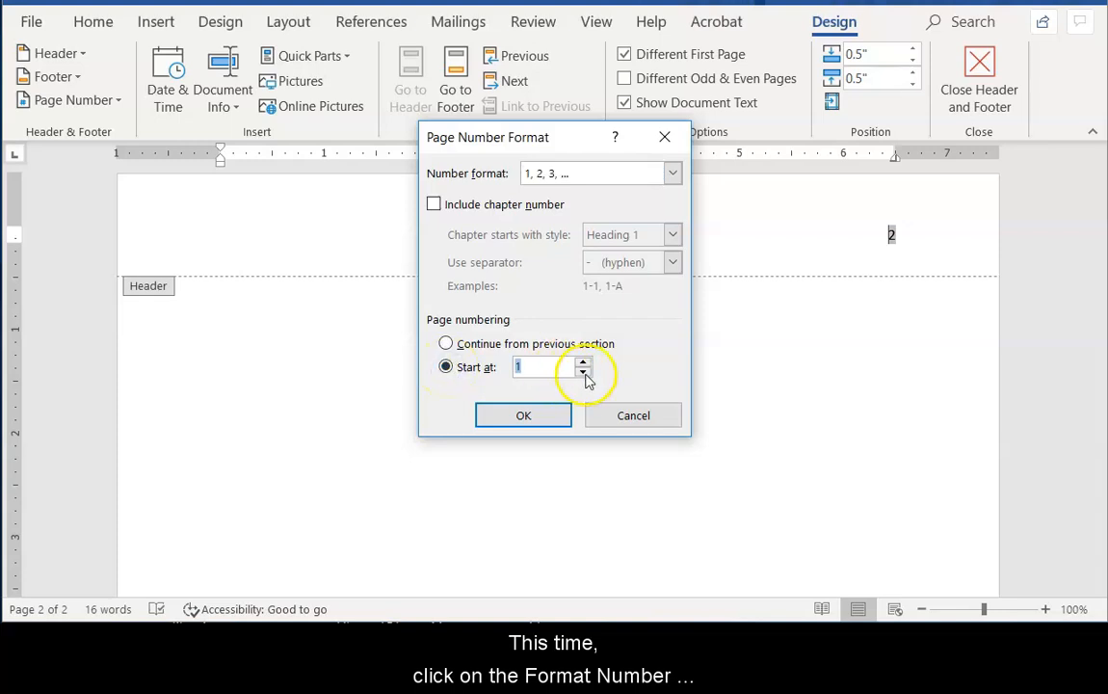
click(524, 415)
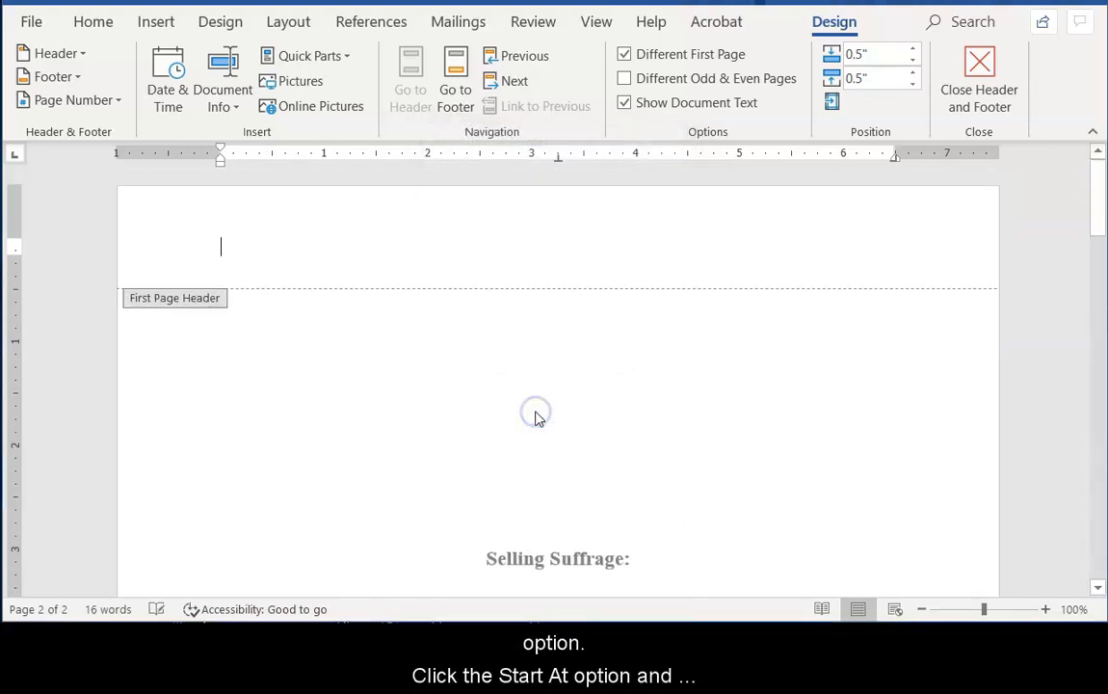
click(979, 87)
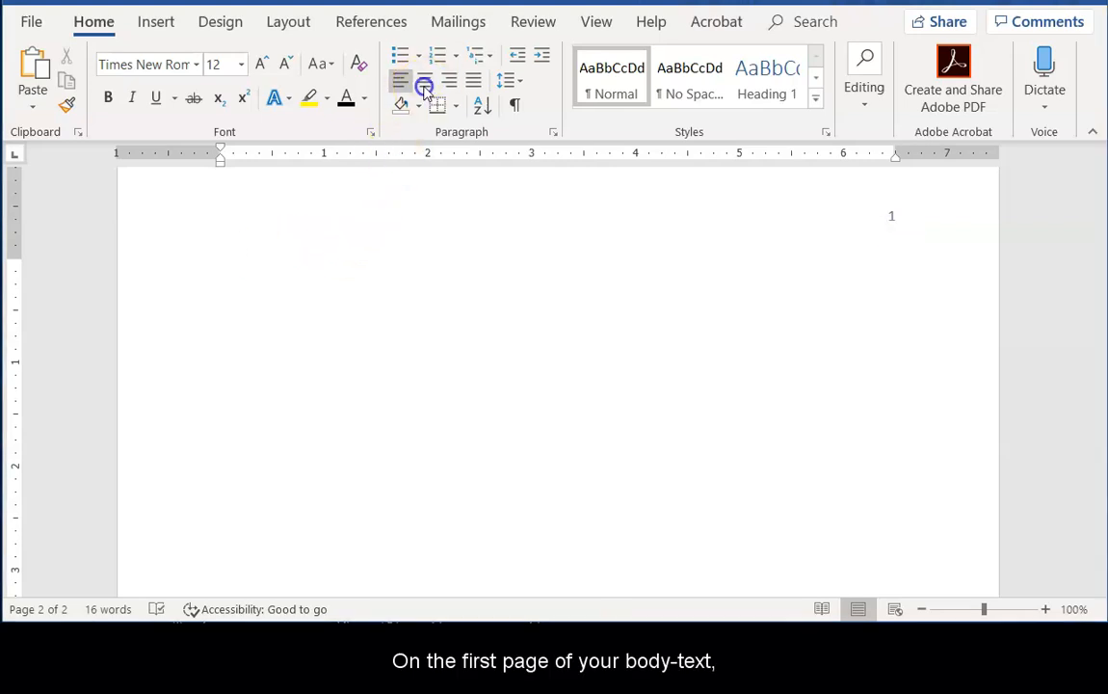
Type a centred 'Introduction' heading and enlarge it to 14 pt.
click(424, 80)
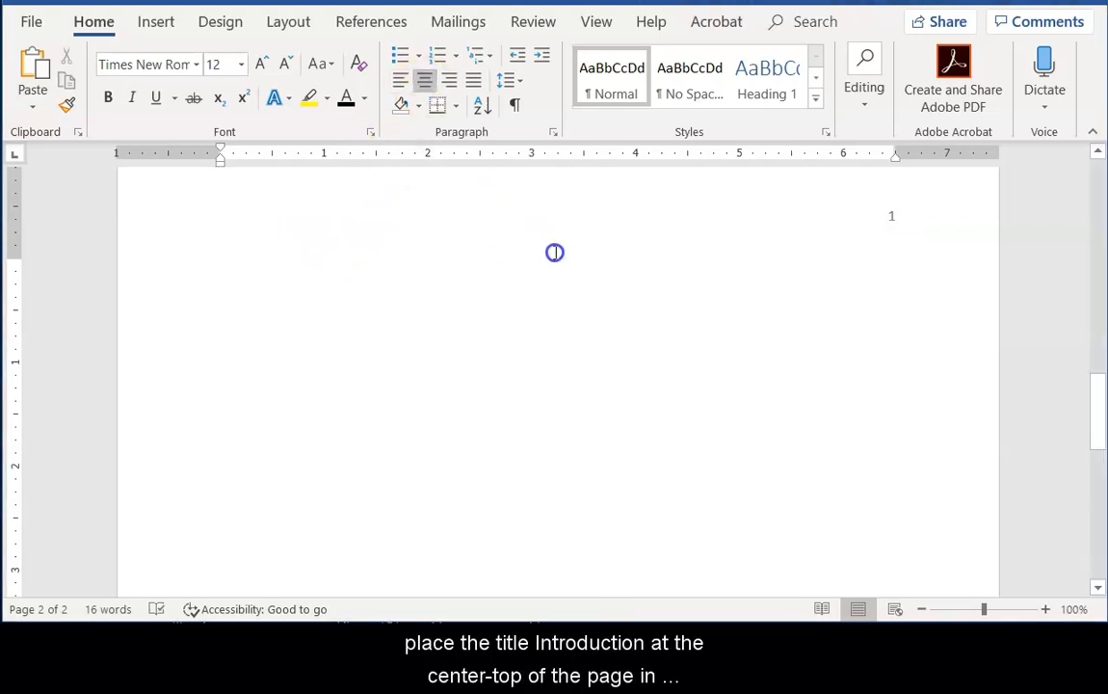
text(Introduction)
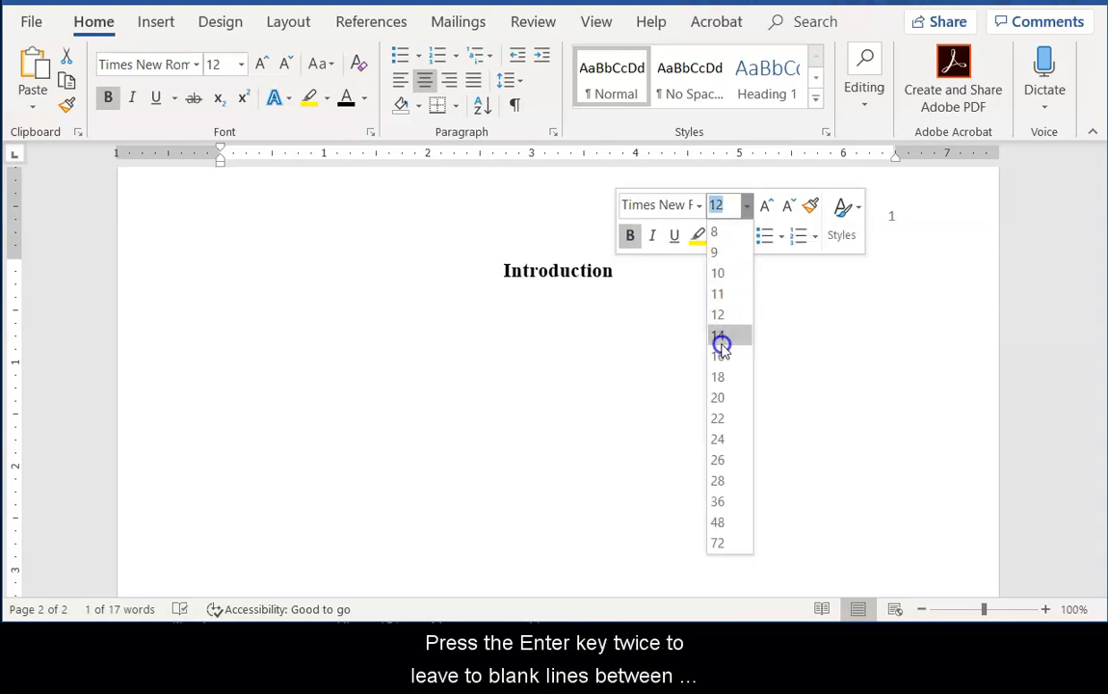
click(717, 336)
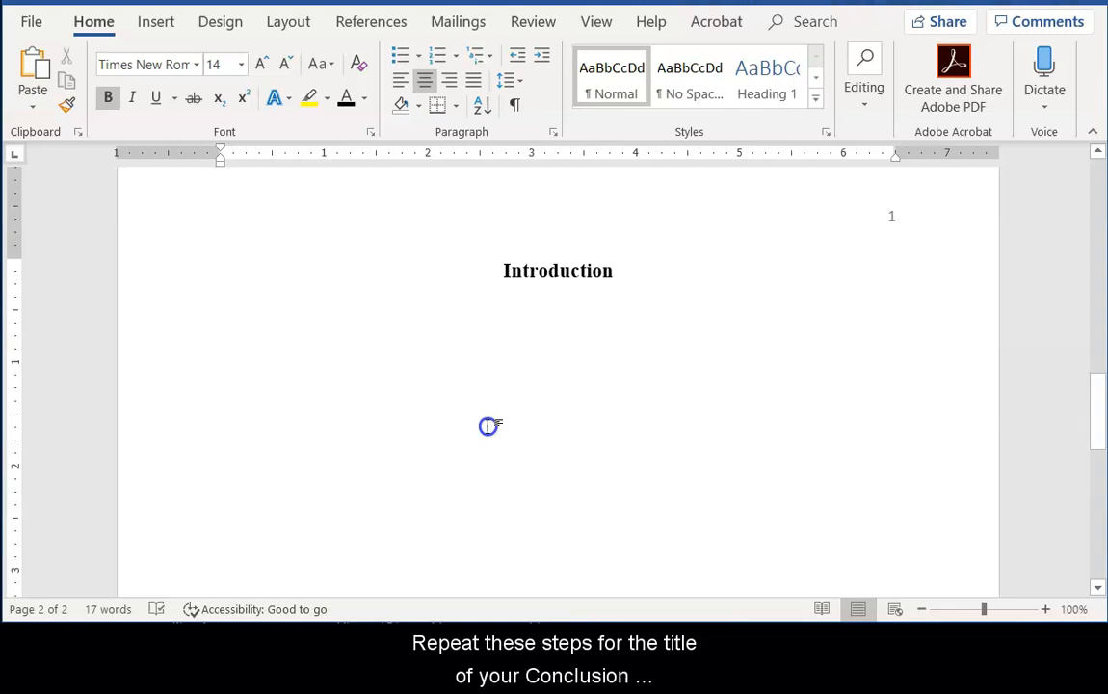
mouse_move(448, 282)
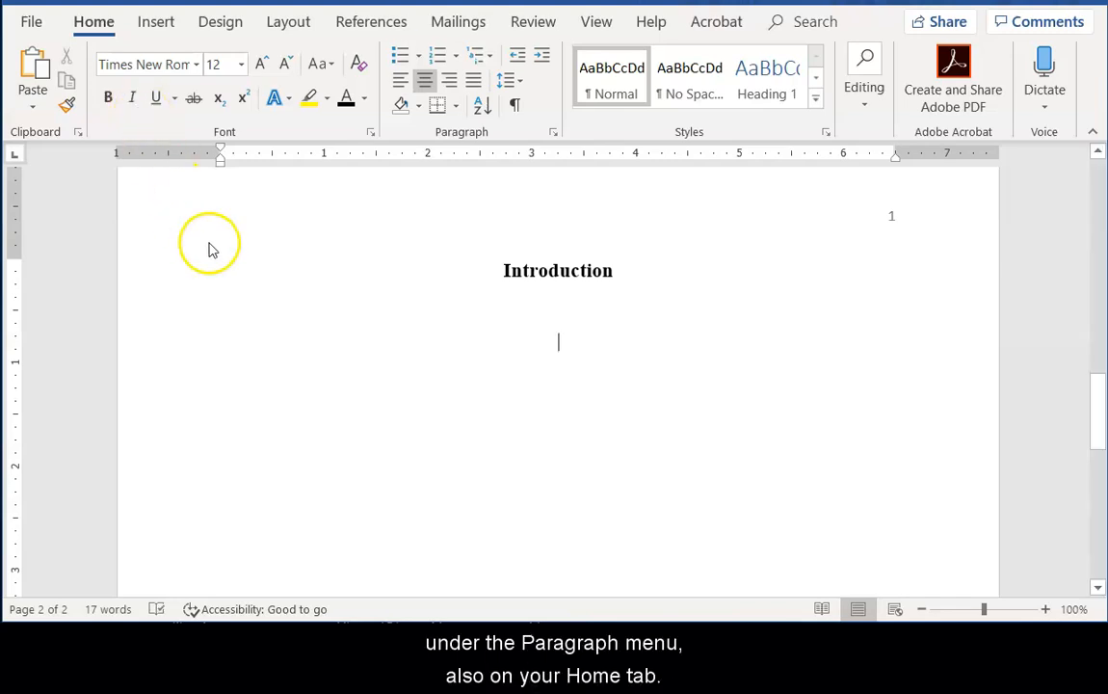
Paste the left-aligned opening paragraph and place the cursor after its last sentence.
click(401, 81)
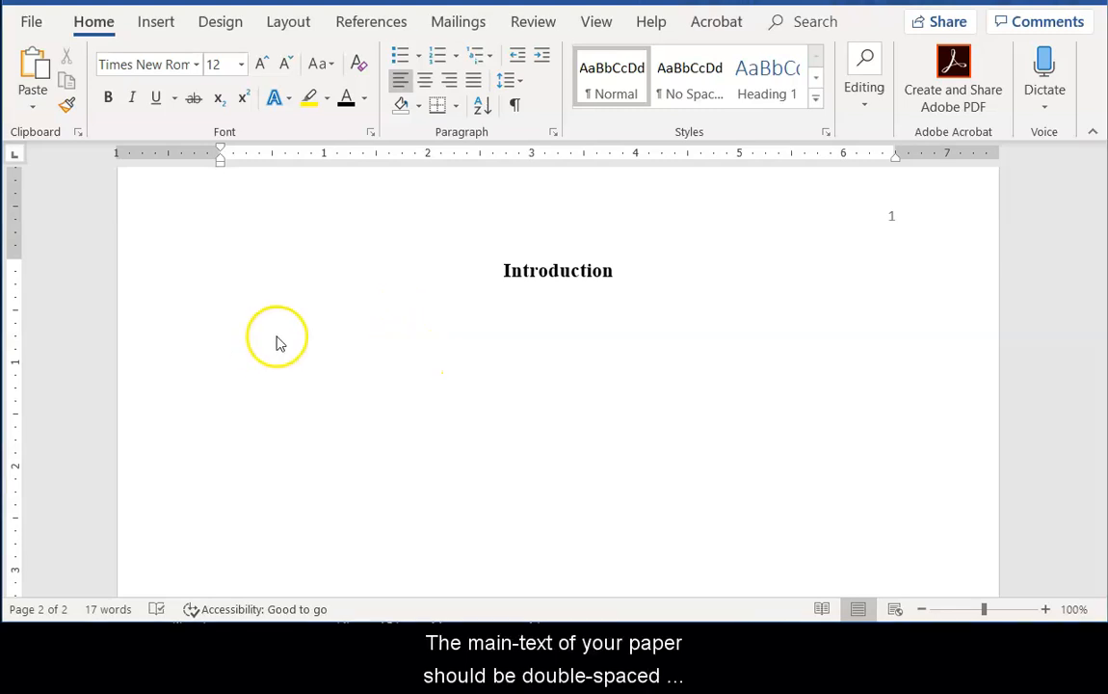
key(ctrl+v)
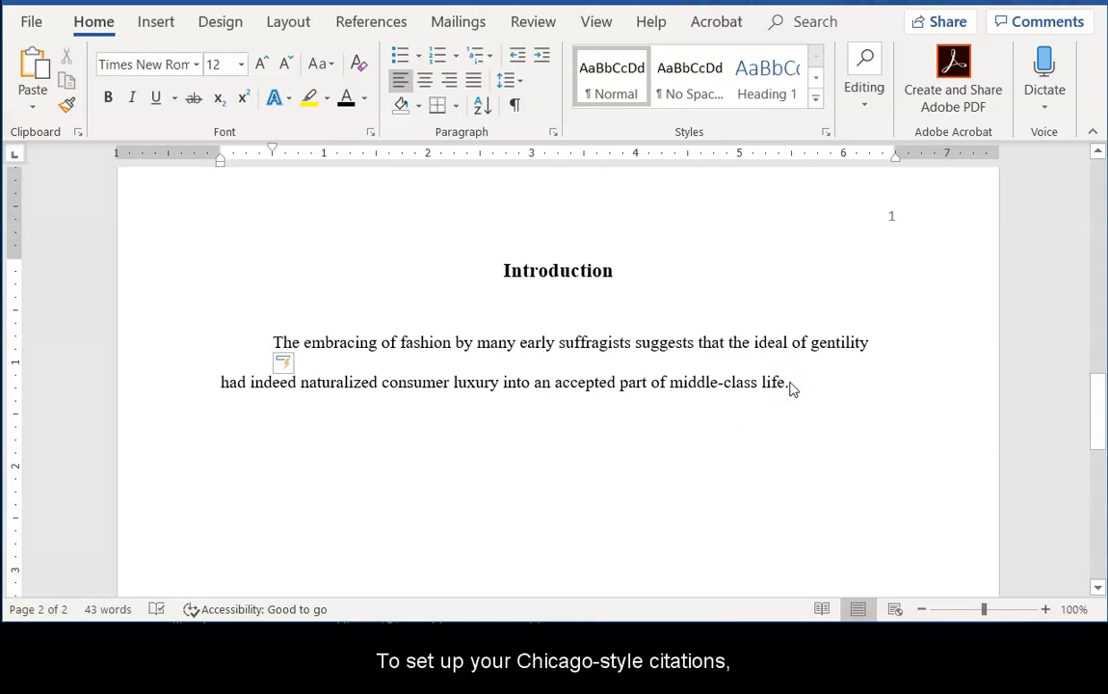
click(786, 383)
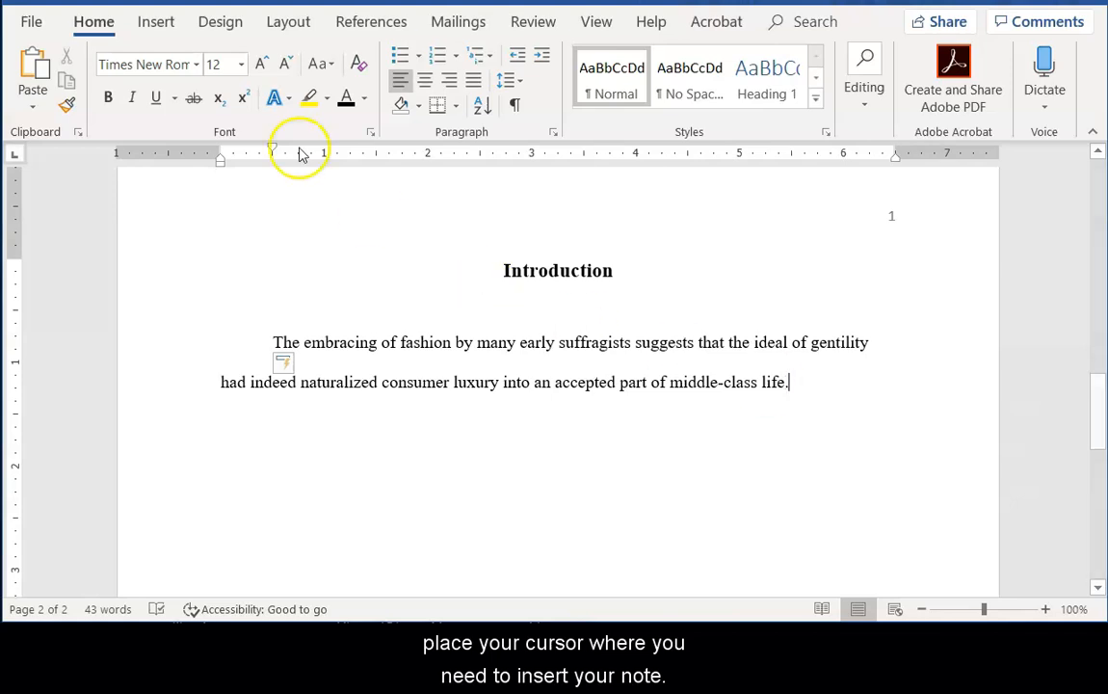
Choose Chicago (Sixteenth Edition) from the References citation Style list.
click(371, 21)
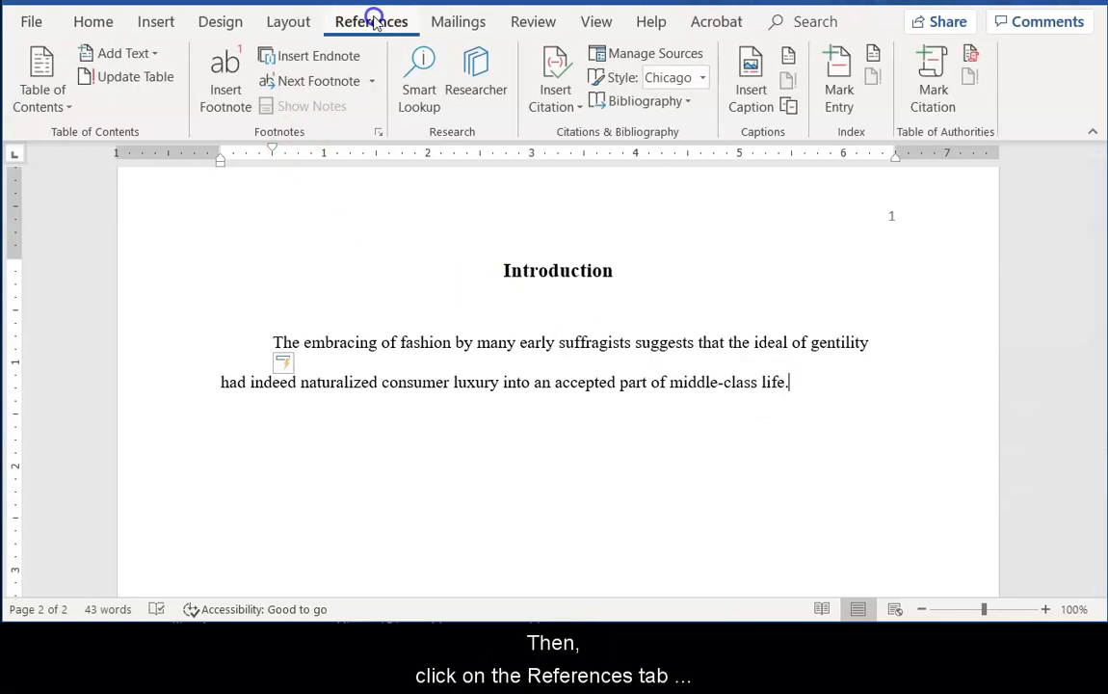
click(702, 78)
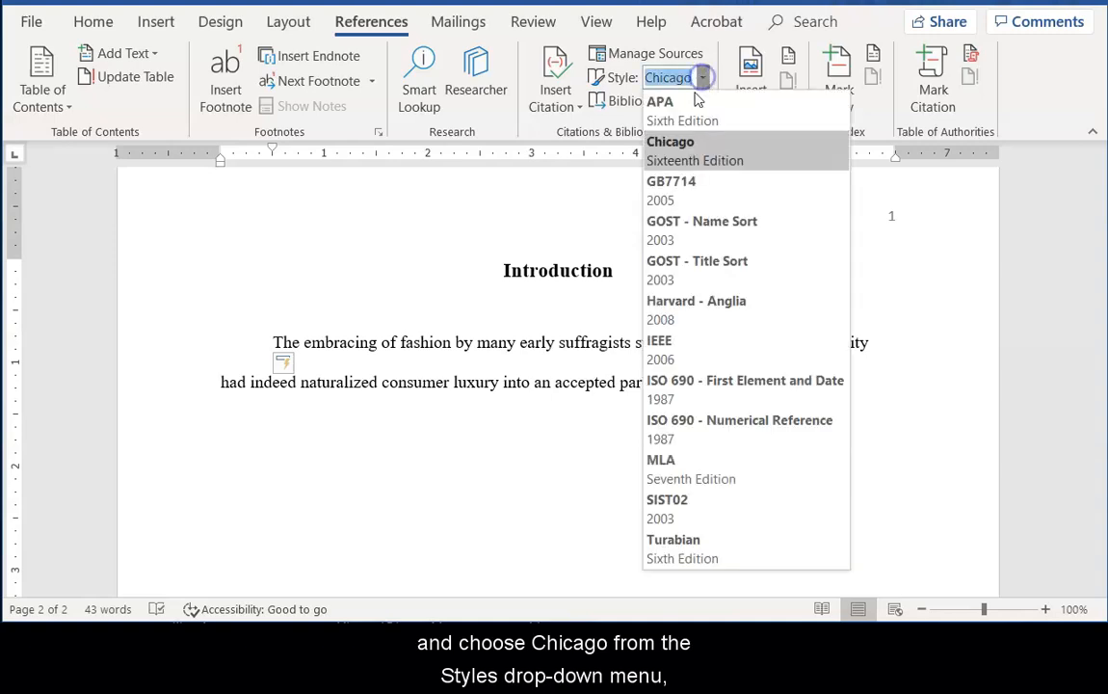
click(670, 140)
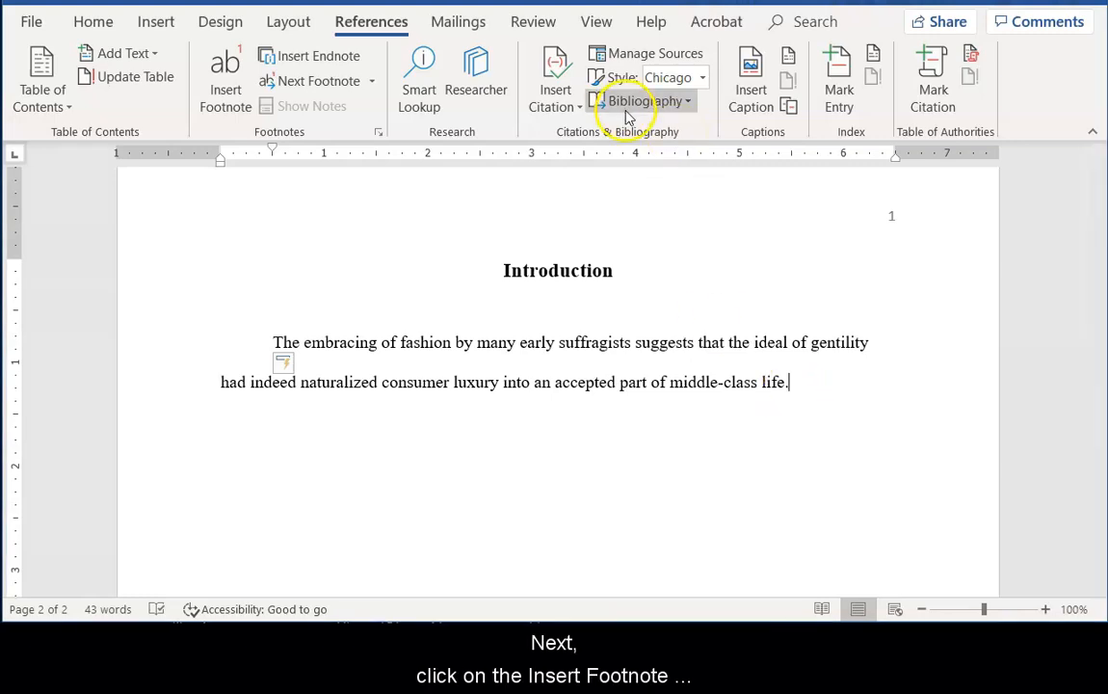
Insert footnote 1 citing Finnegan, Selling Suffrage (Columbia University Press, 1999), 18.
click(226, 77)
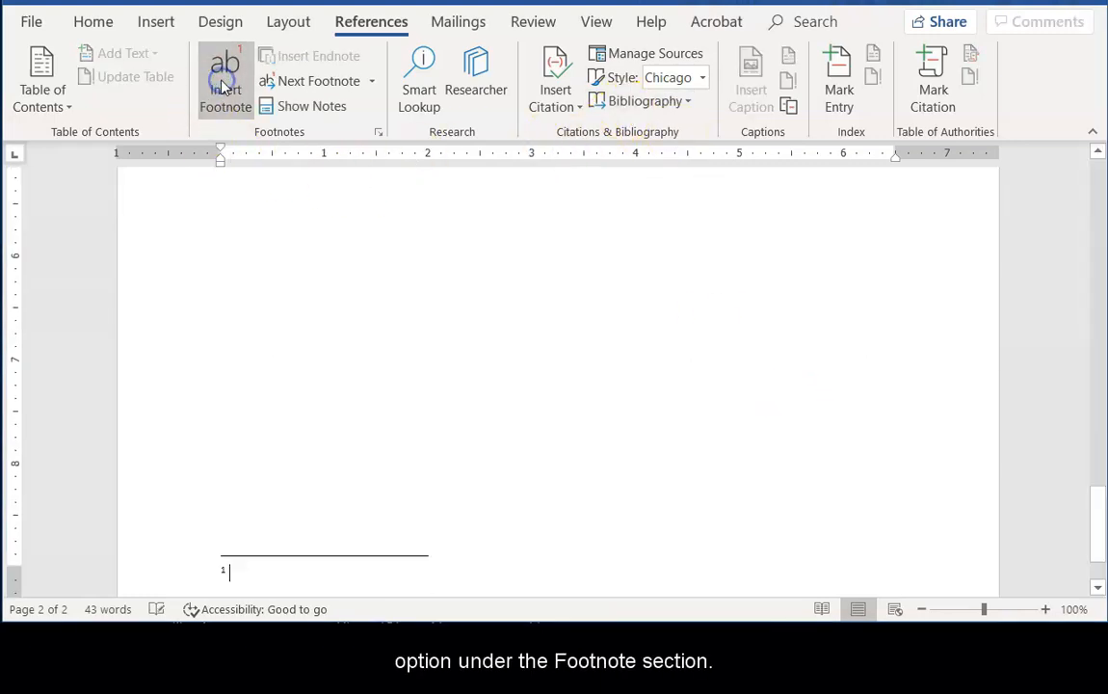
click(224, 77)
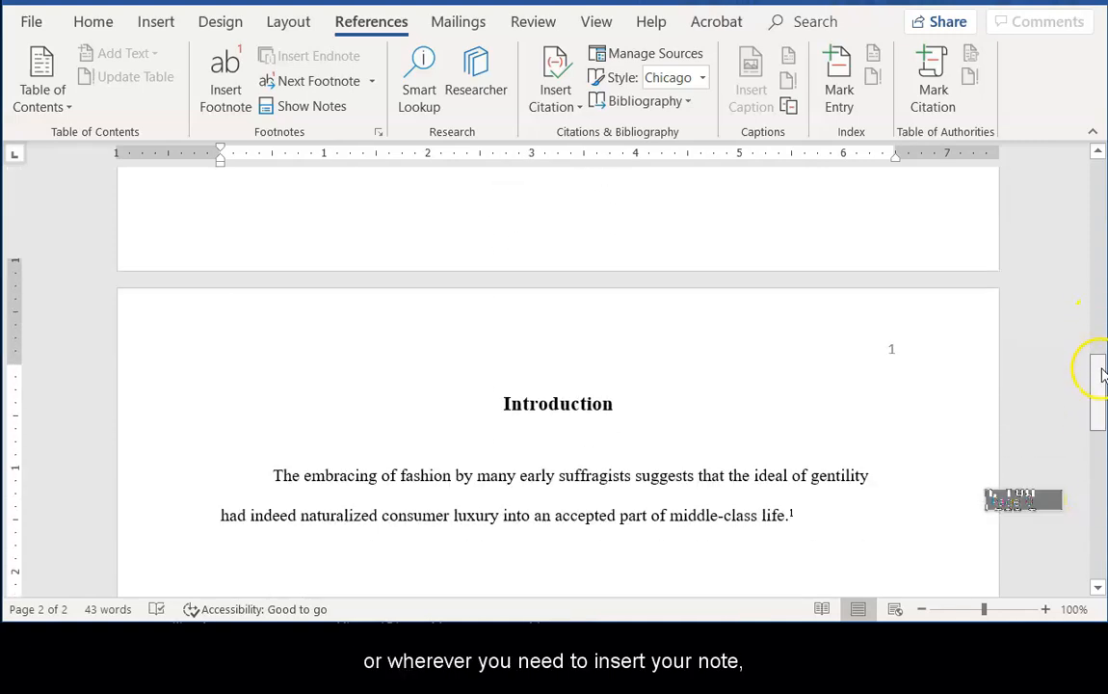
scroll(down, 3)
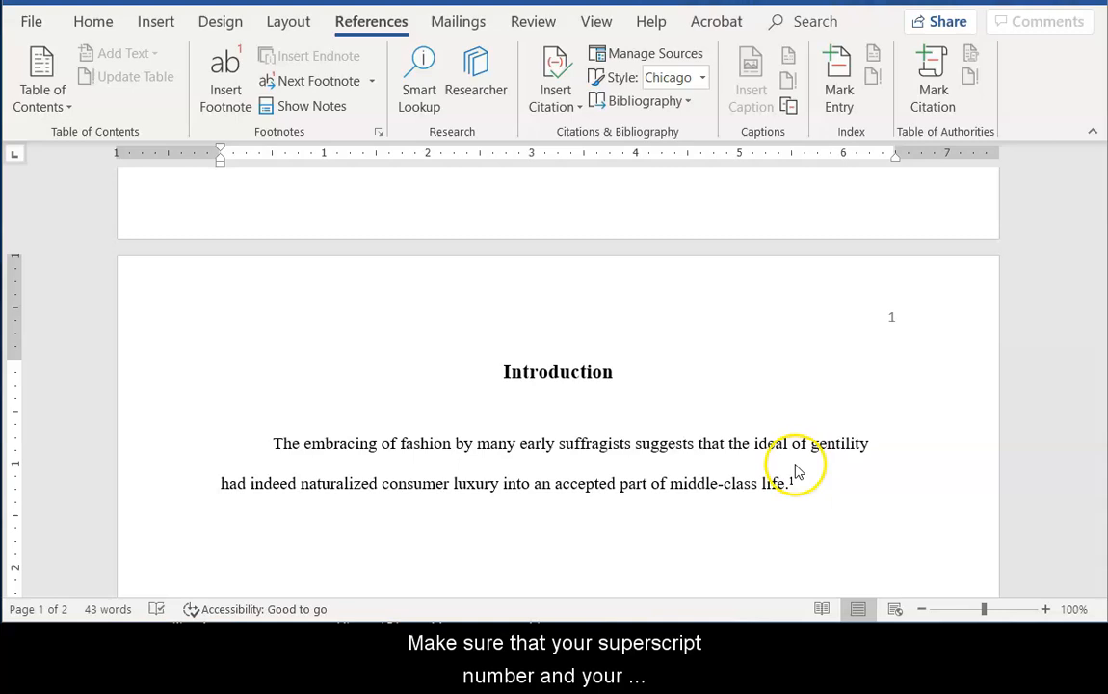
mouse_move(1103, 523)
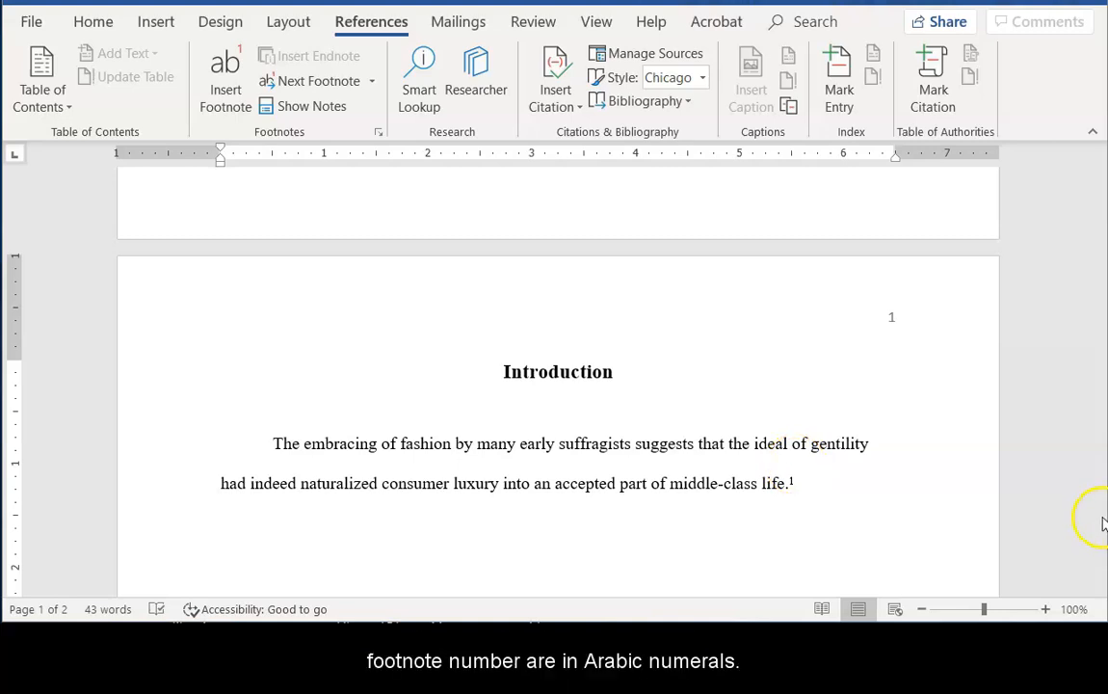
scroll(down, 3)
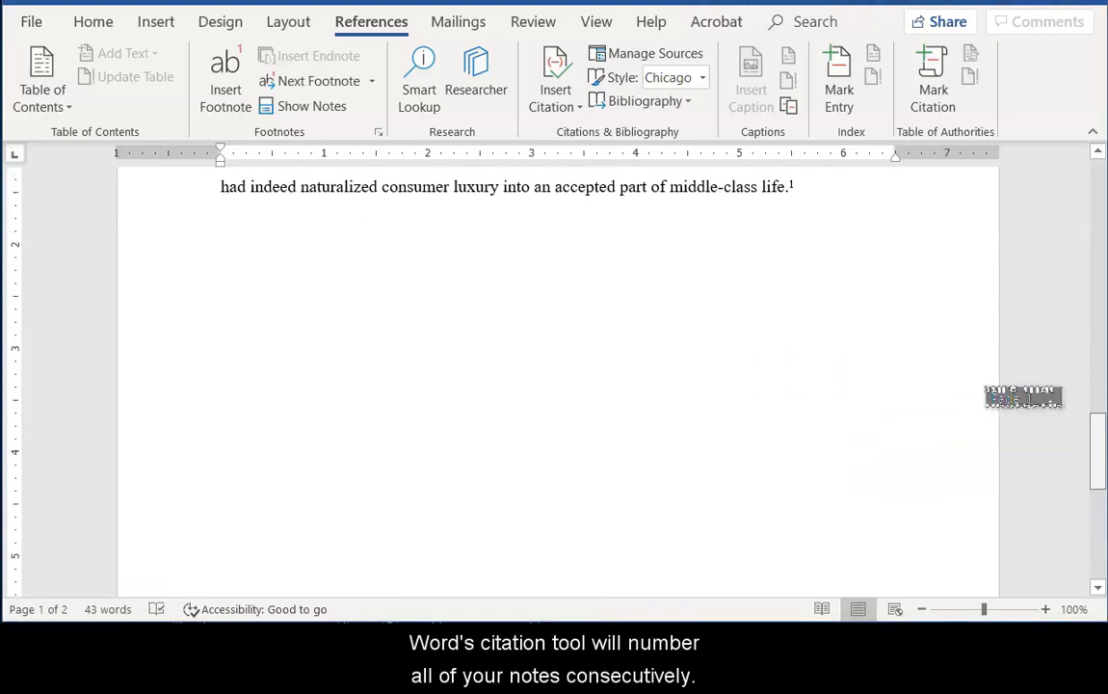
scroll(down, 3)
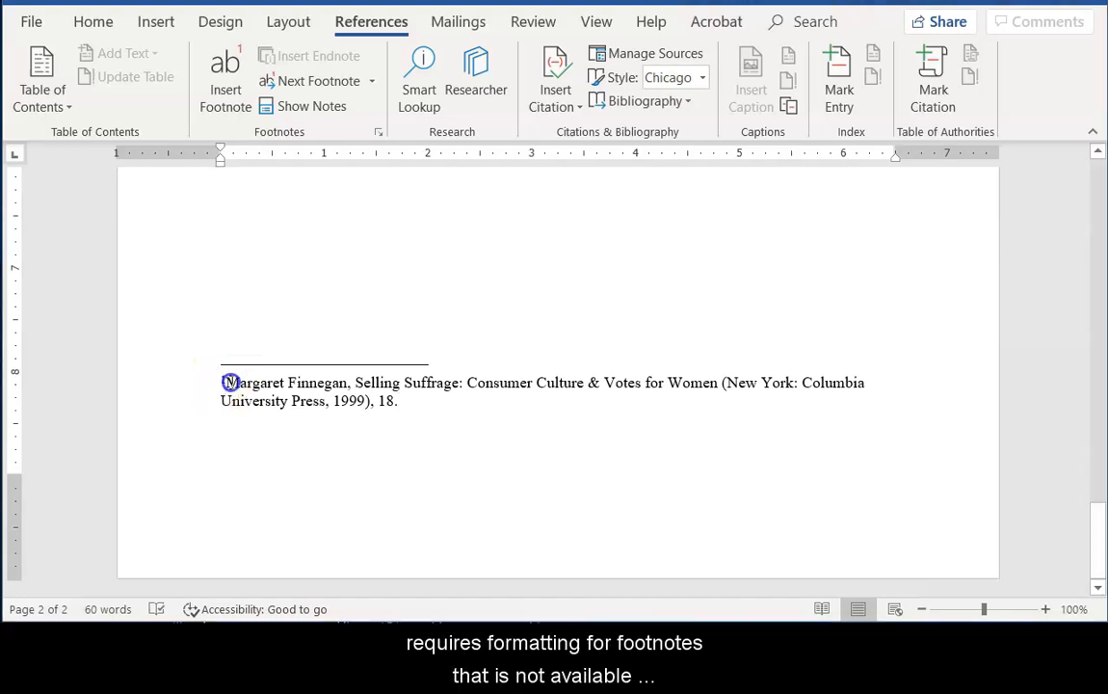
Give the footnote citation a first-line indent and add a blank final page.
drag(224, 383, 325, 404)
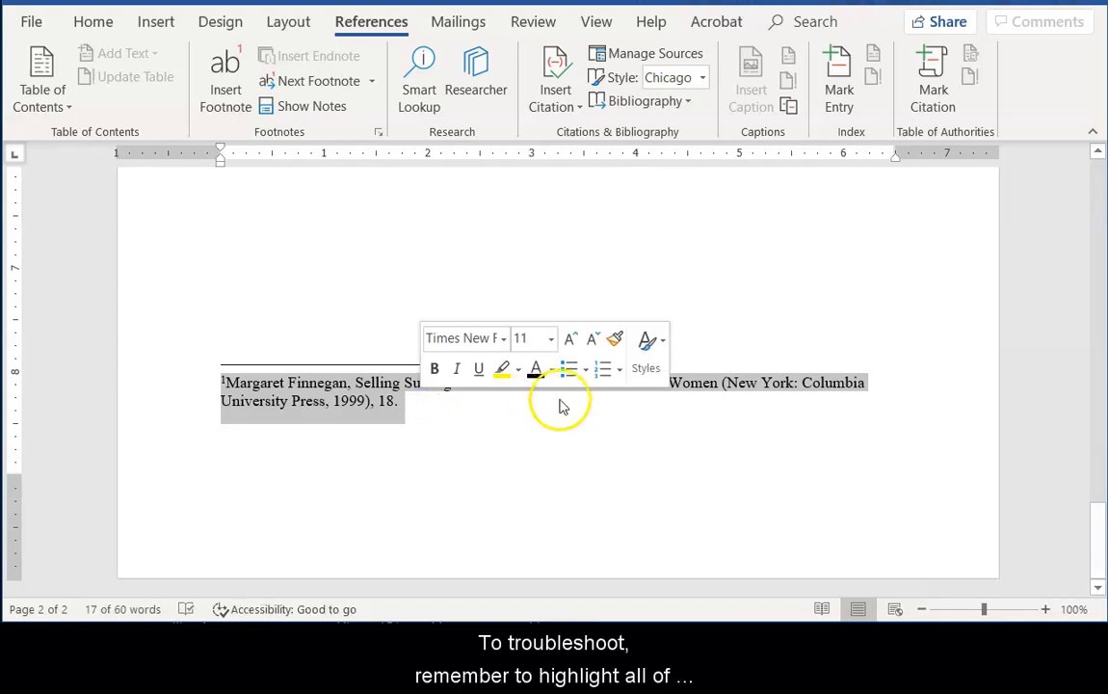
click(550, 338)
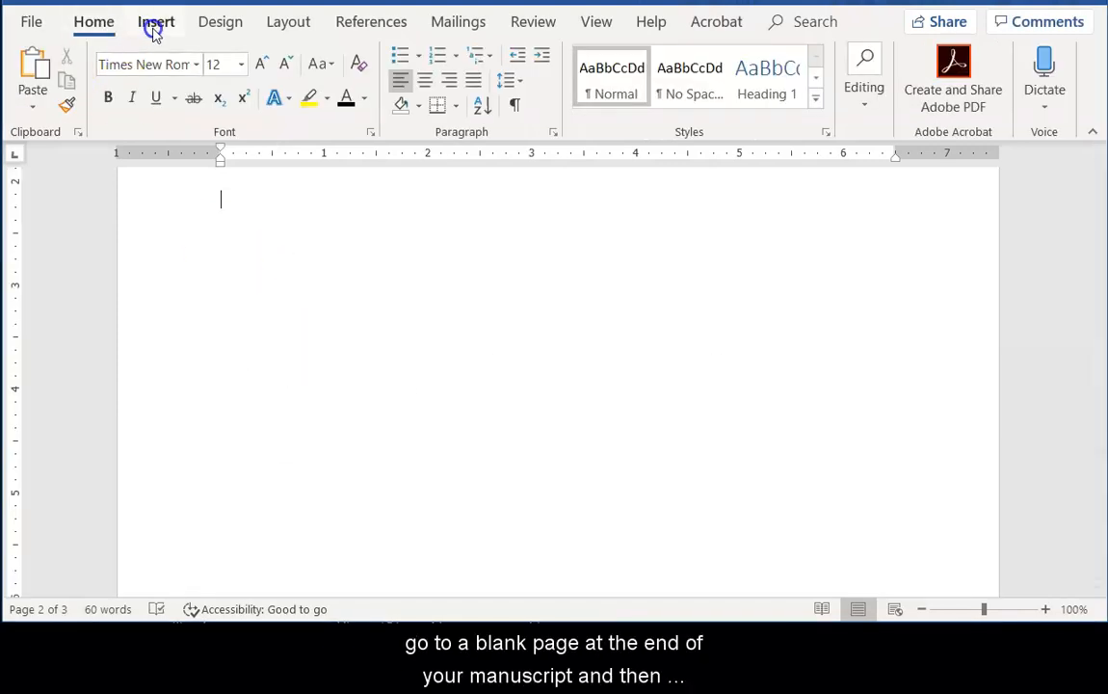
Add a centered, bold, 14-pt 'Bibliography' heading at the top of the new page.
click(155, 22)
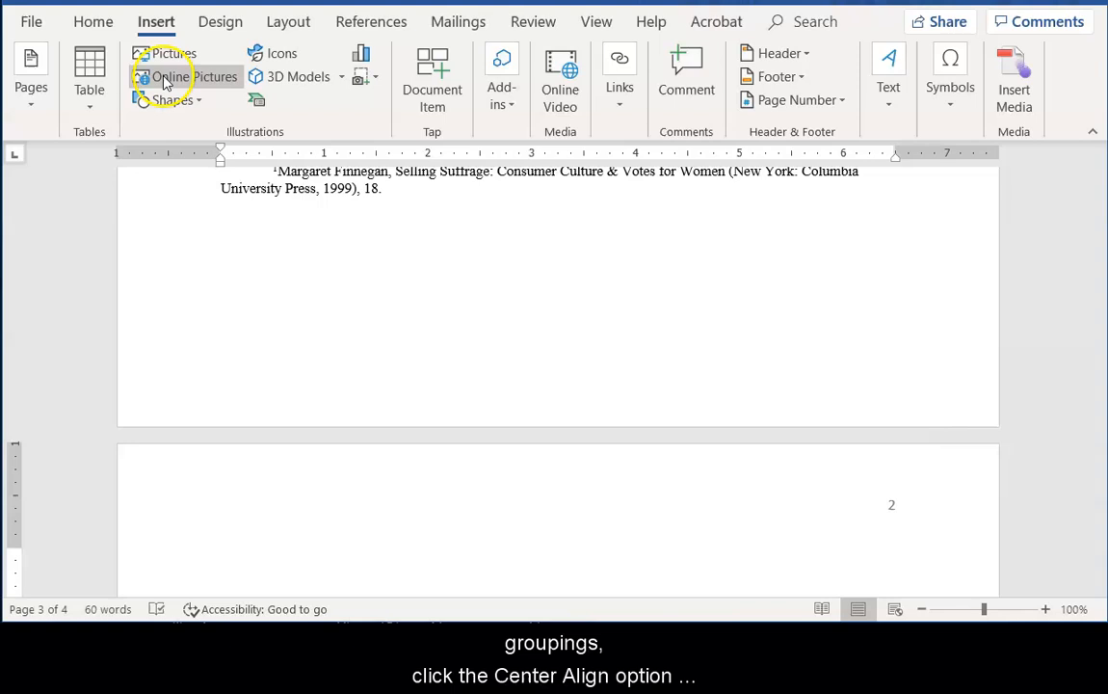
click(94, 21)
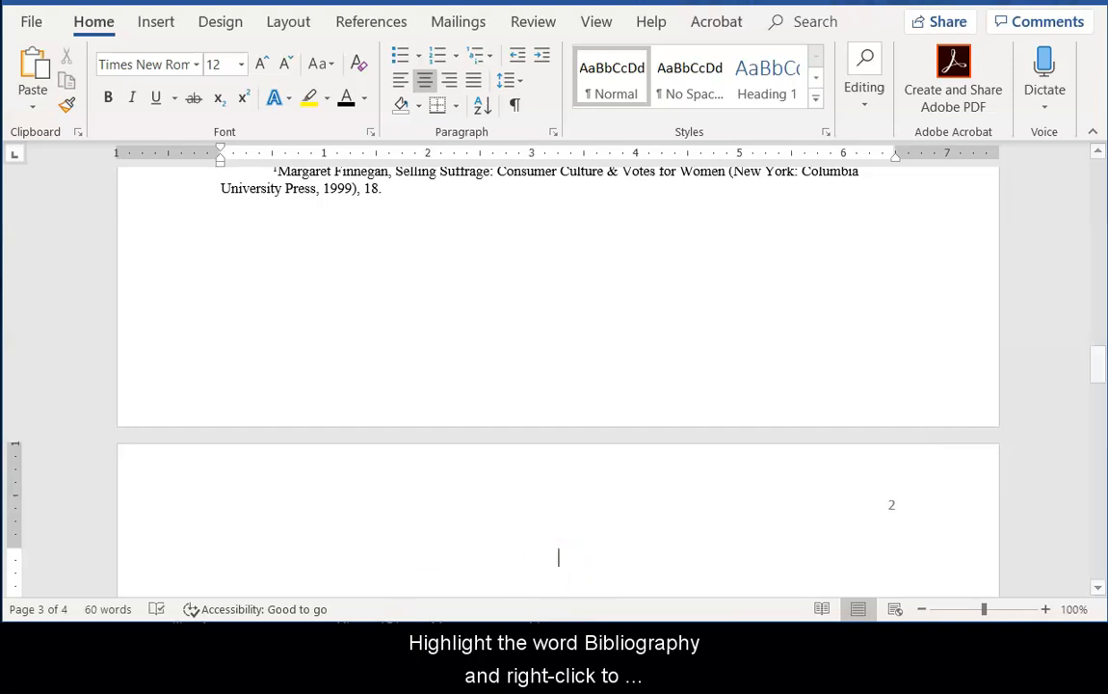
text(Bibliography)
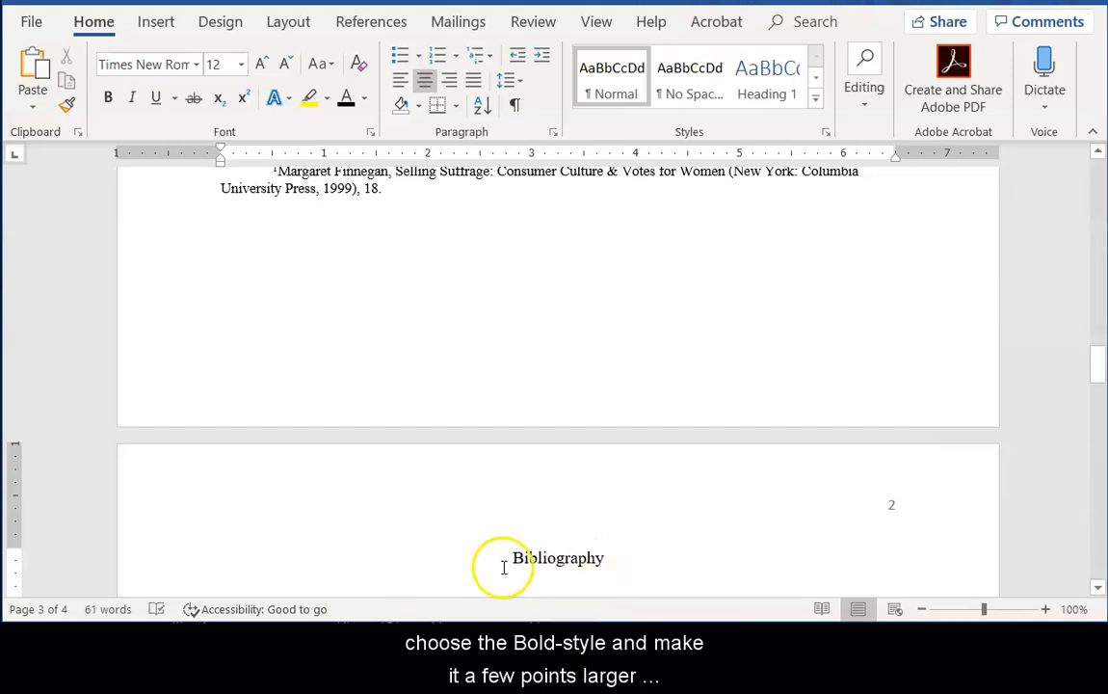
double_click(558, 558)
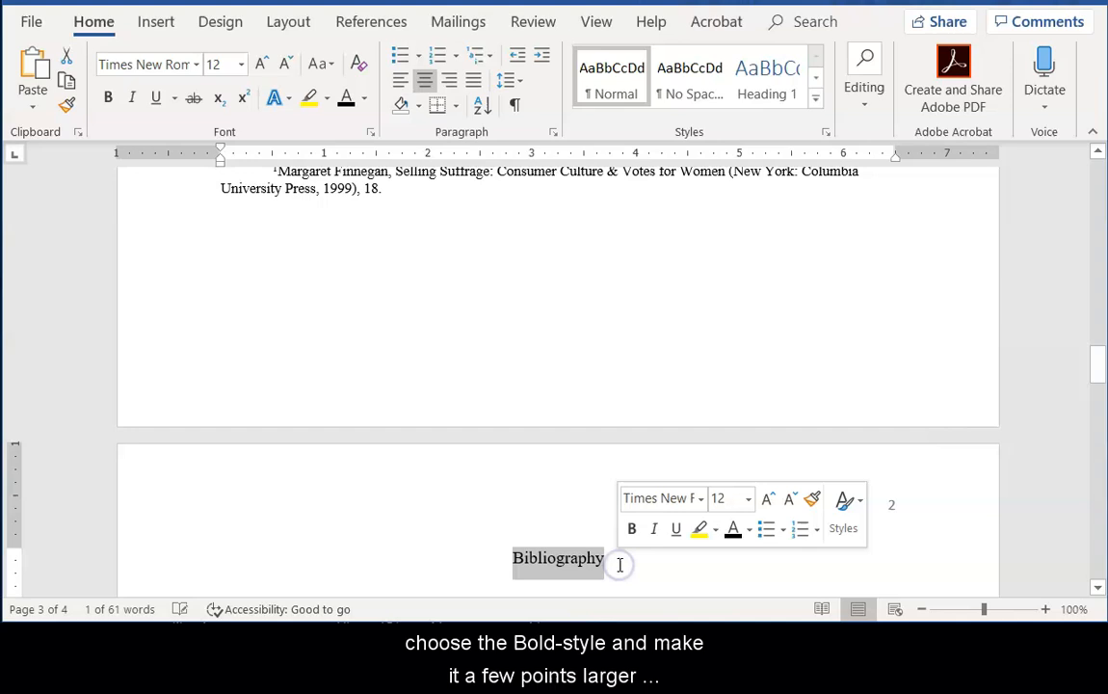
click(747, 499)
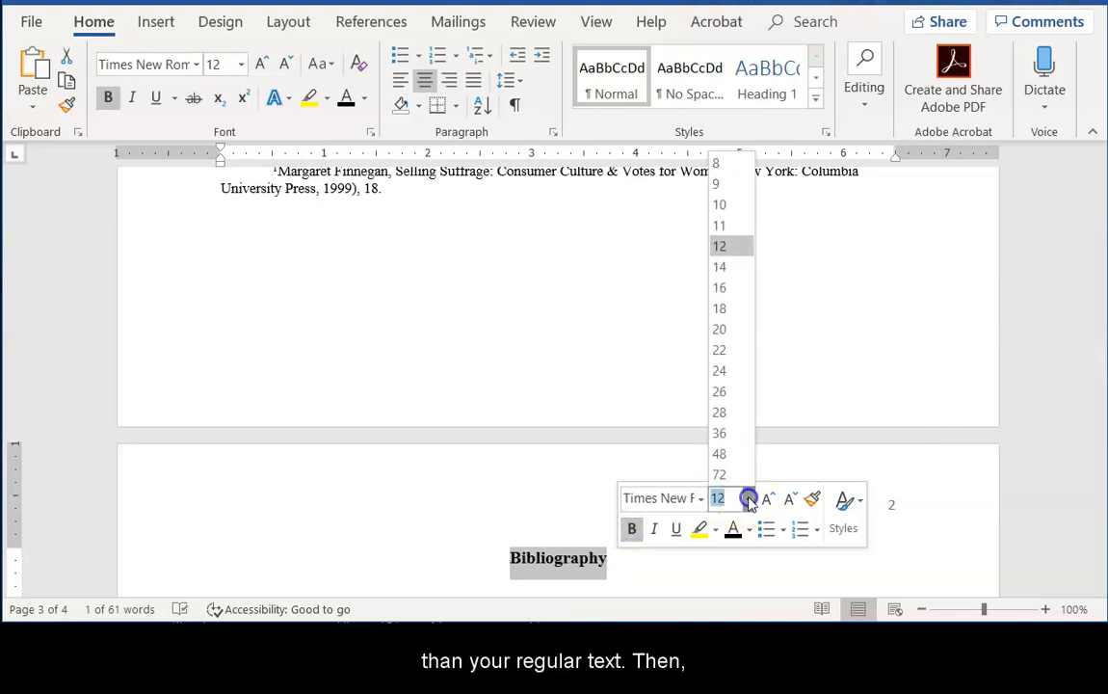
click(719, 267)
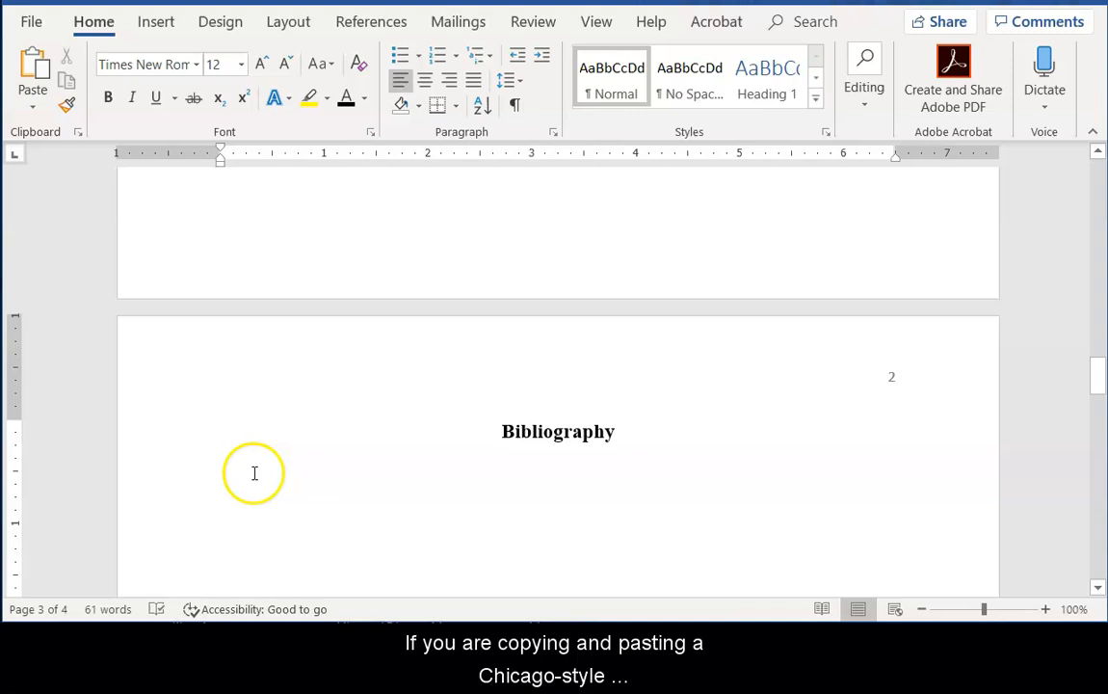
Paste the Finnegan Selling Suffrage entry below the heading with Merge Formatting.
right_click(254, 473)
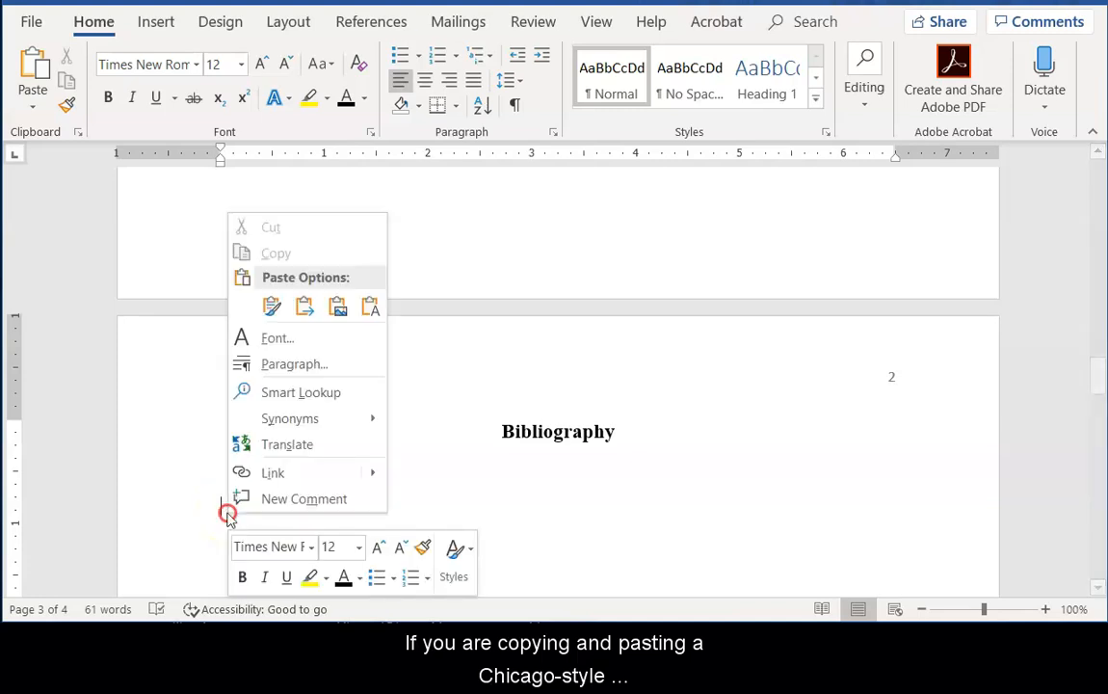
click(271, 306)
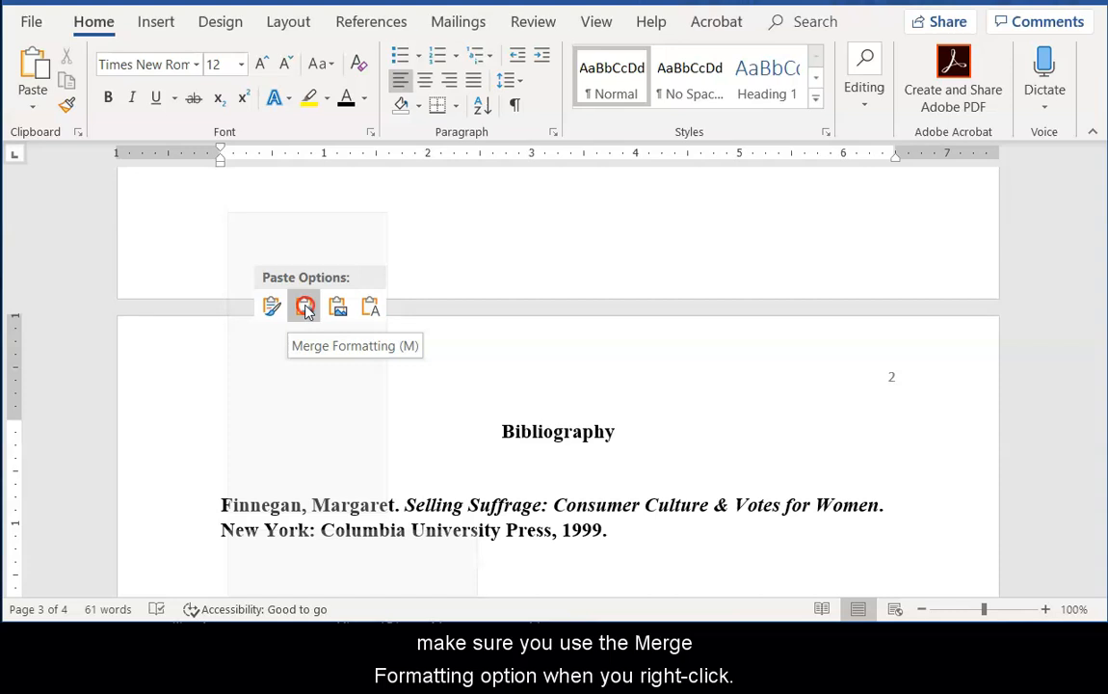
click(305, 307)
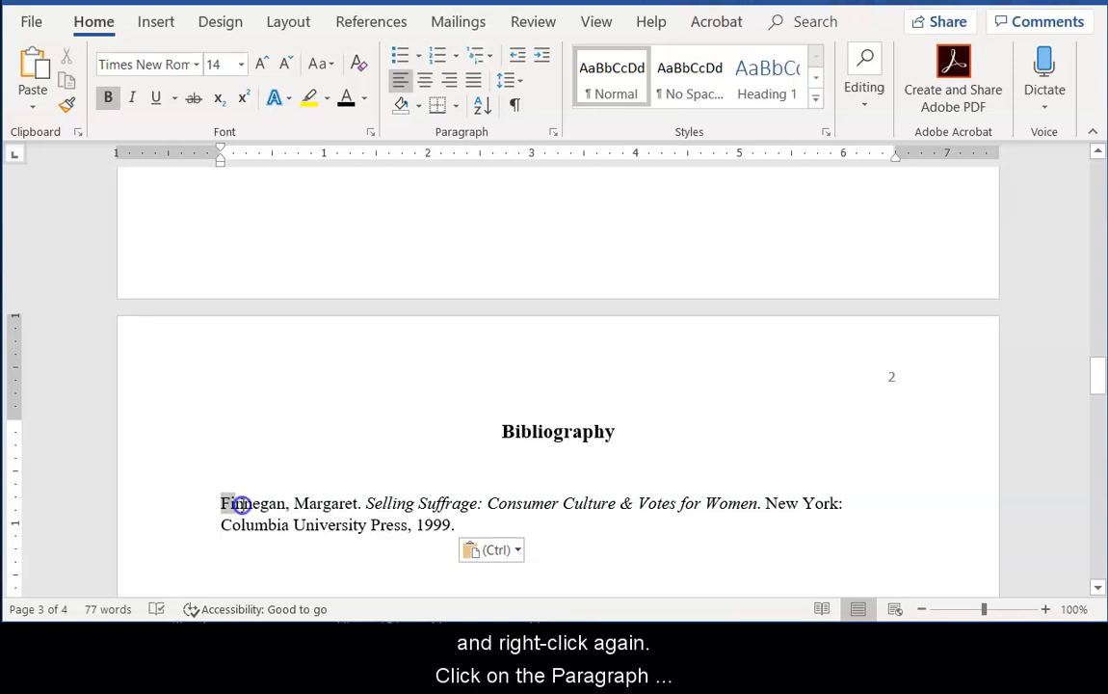
Give the Finnegan entry a 0.5" hanging indent and single line spacing, then start a new line.
right_click(453, 526)
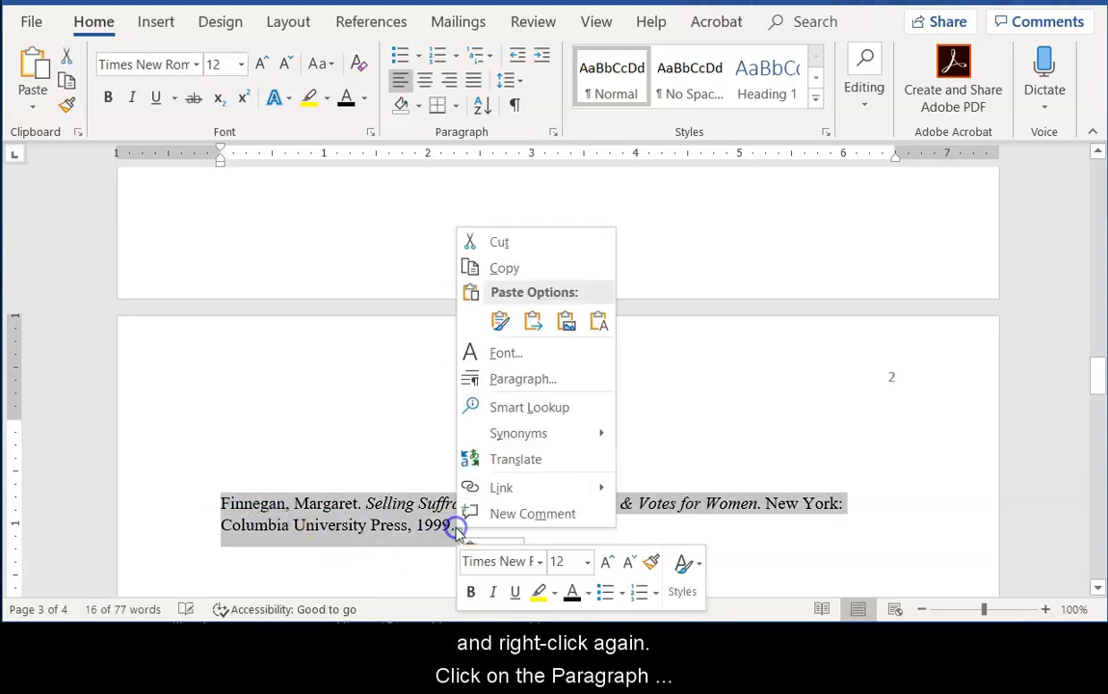
mouse_move(524, 378)
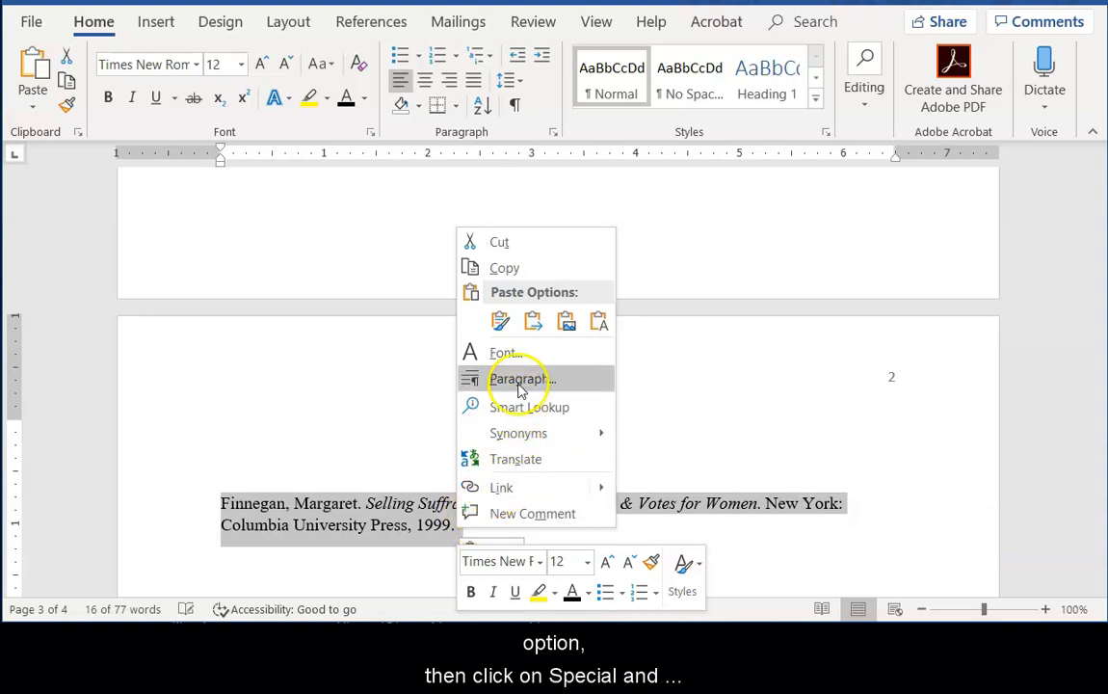
click(520, 379)
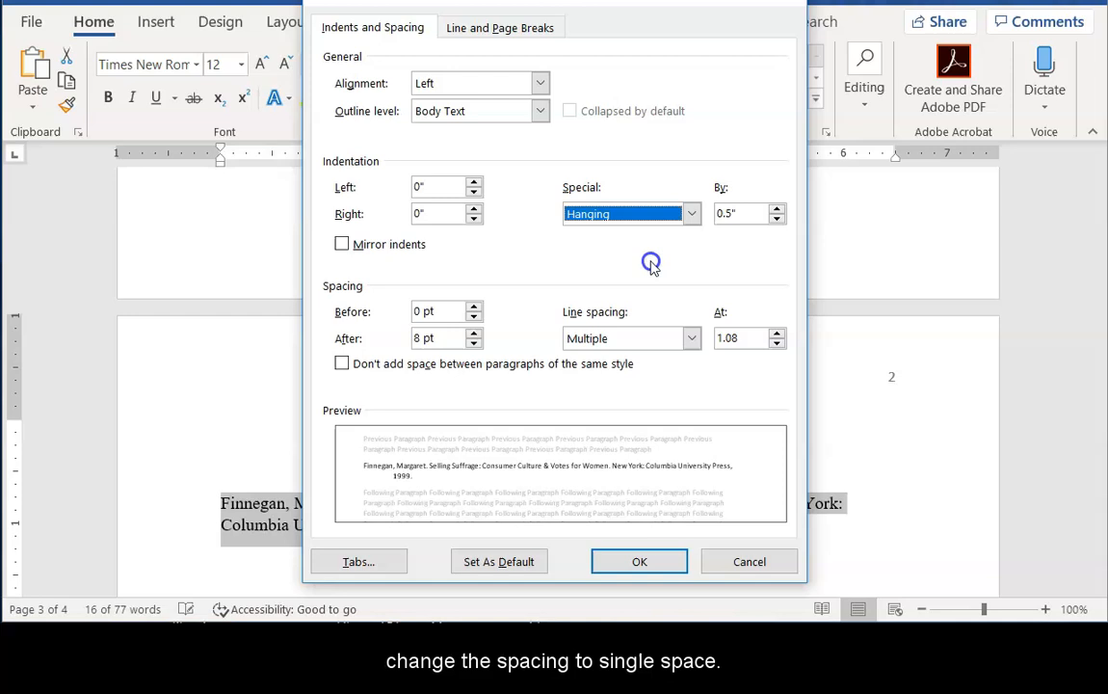
click(691, 338)
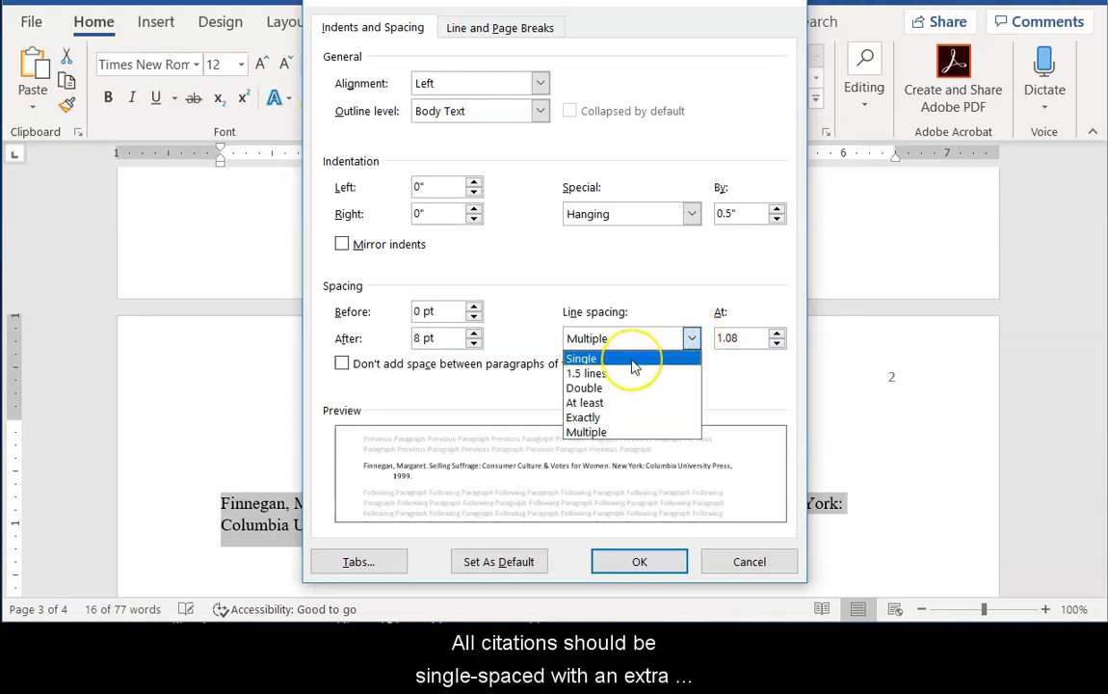
click(582, 357)
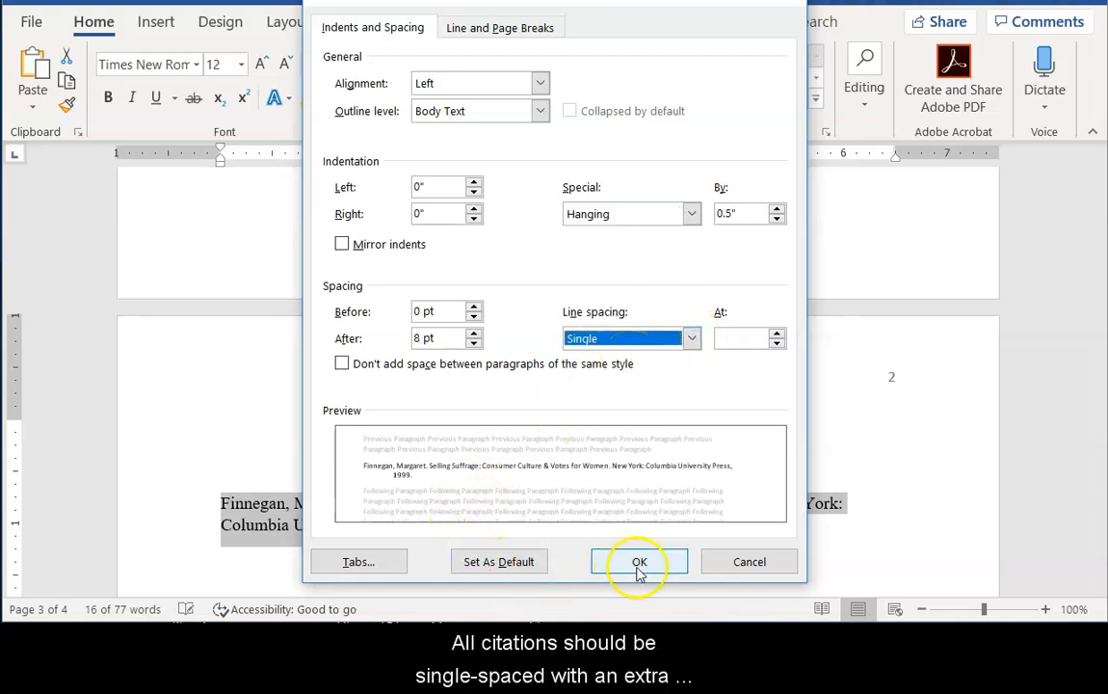
click(639, 562)
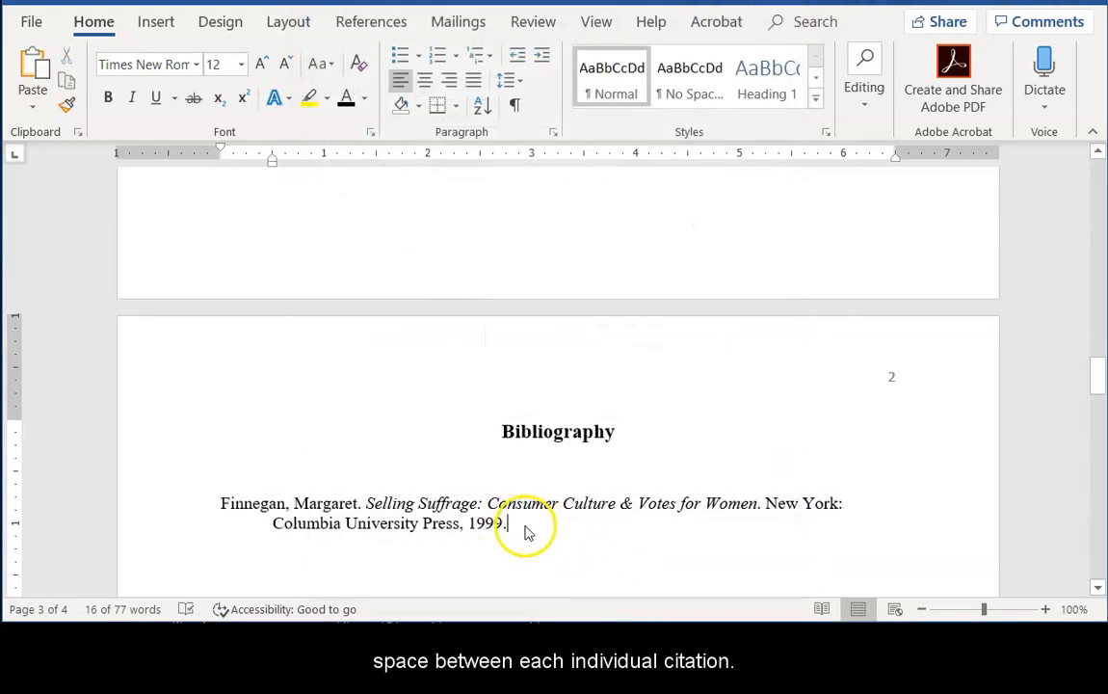
key(enter)
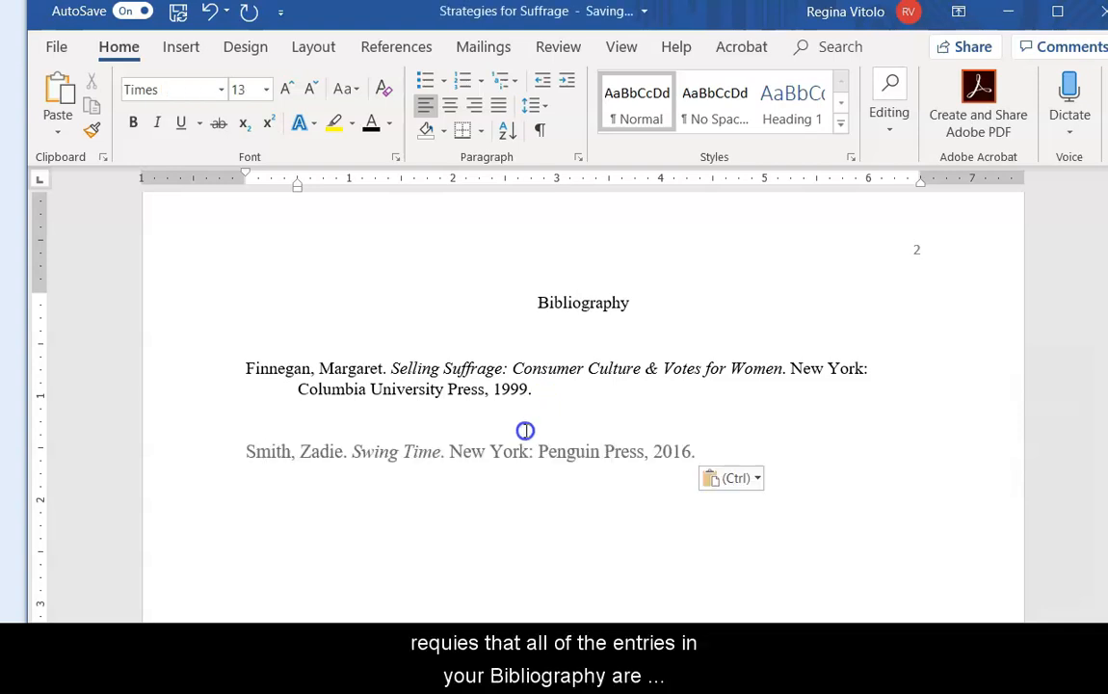
Merge-format the pasted Smith Swing Time citation to Times New Roman 12 pt and select it.
click(758, 478)
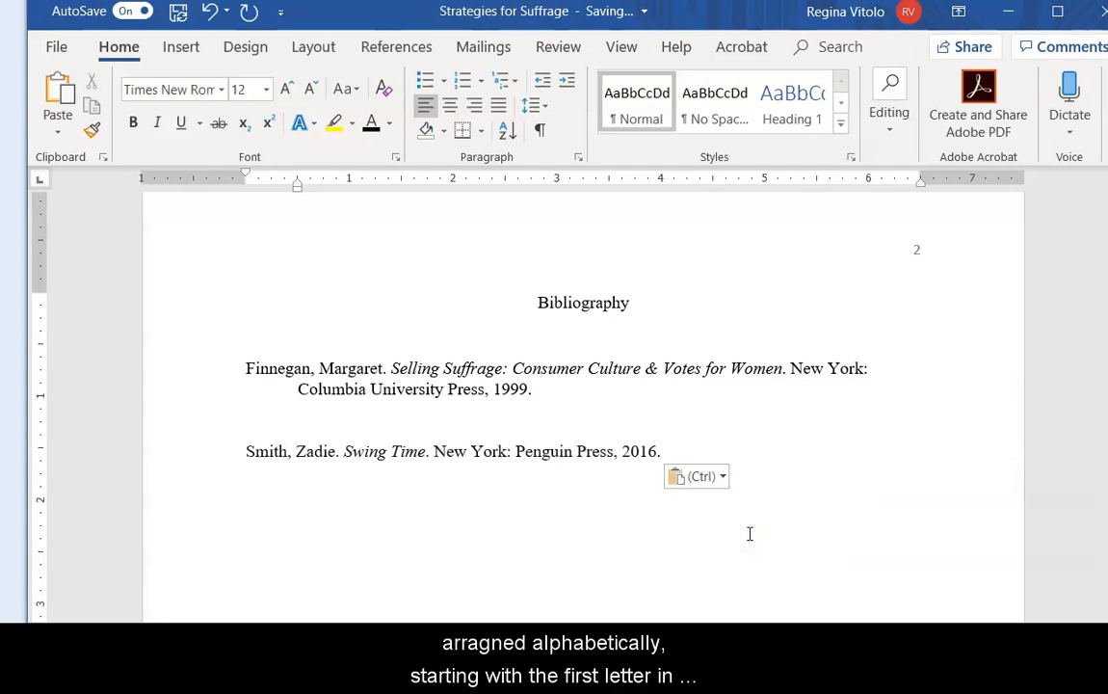
click(244, 369)
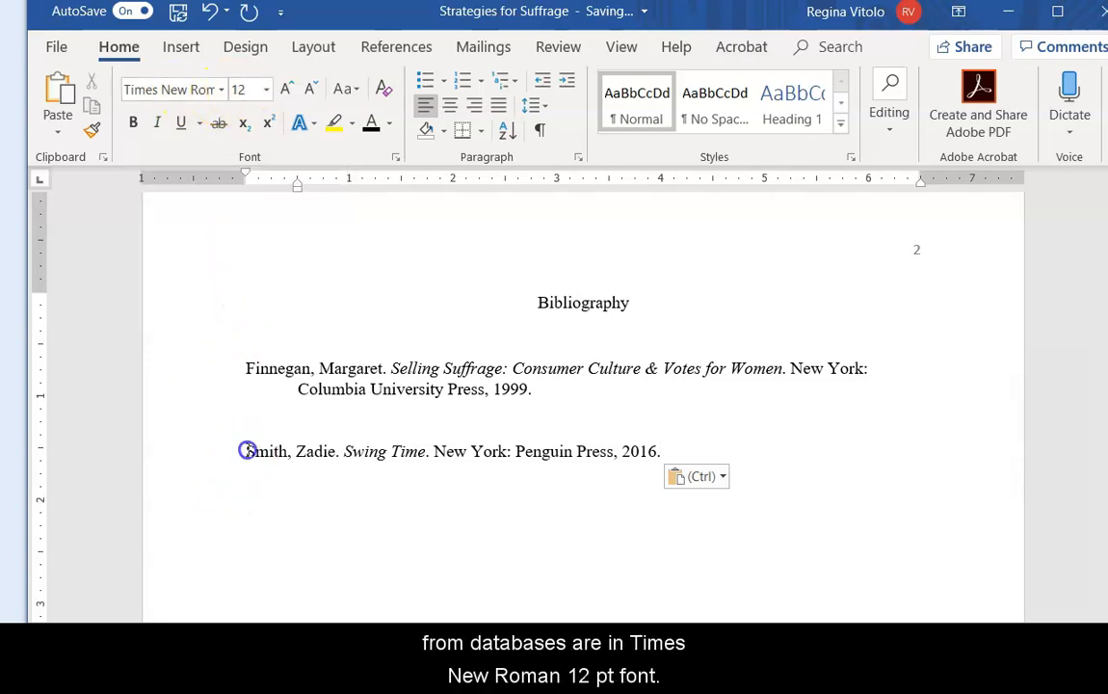
drag(246, 452, 431, 451)
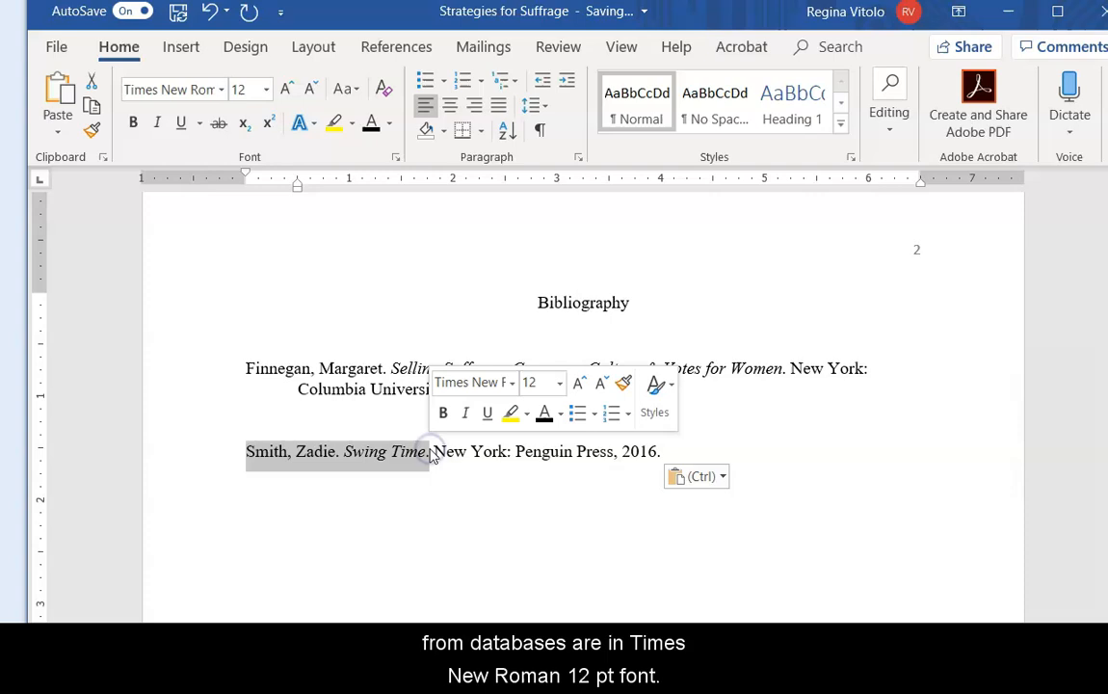